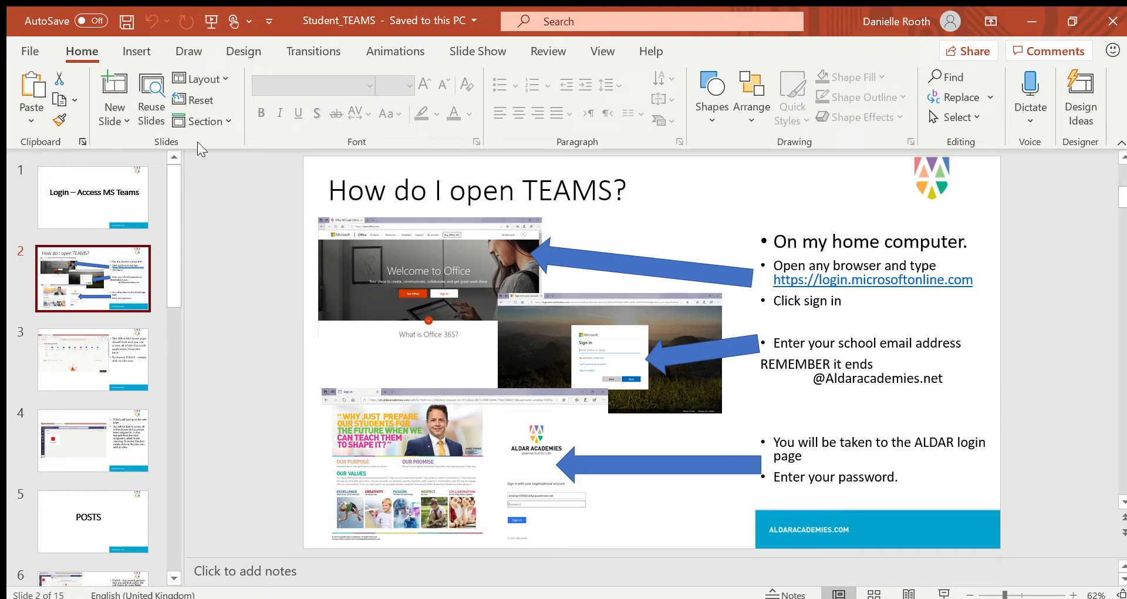
Show slide 1, the Login – Access MS Teams title slide
click(92, 197)
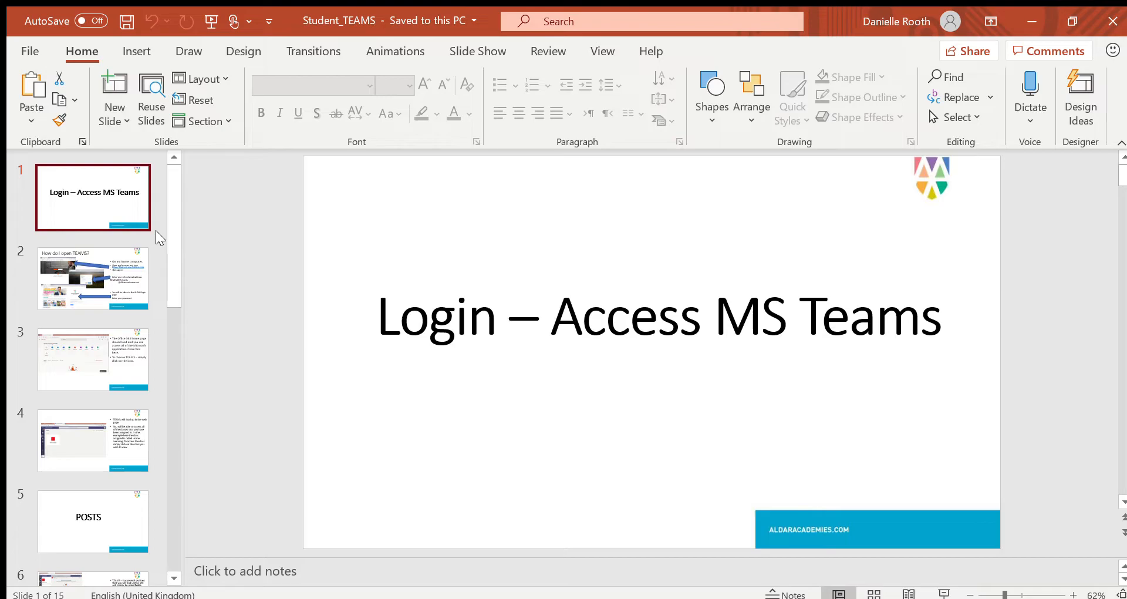
Show slide 2, How do I open TEAMS?, with its sign-in screenshots
click(92, 278)
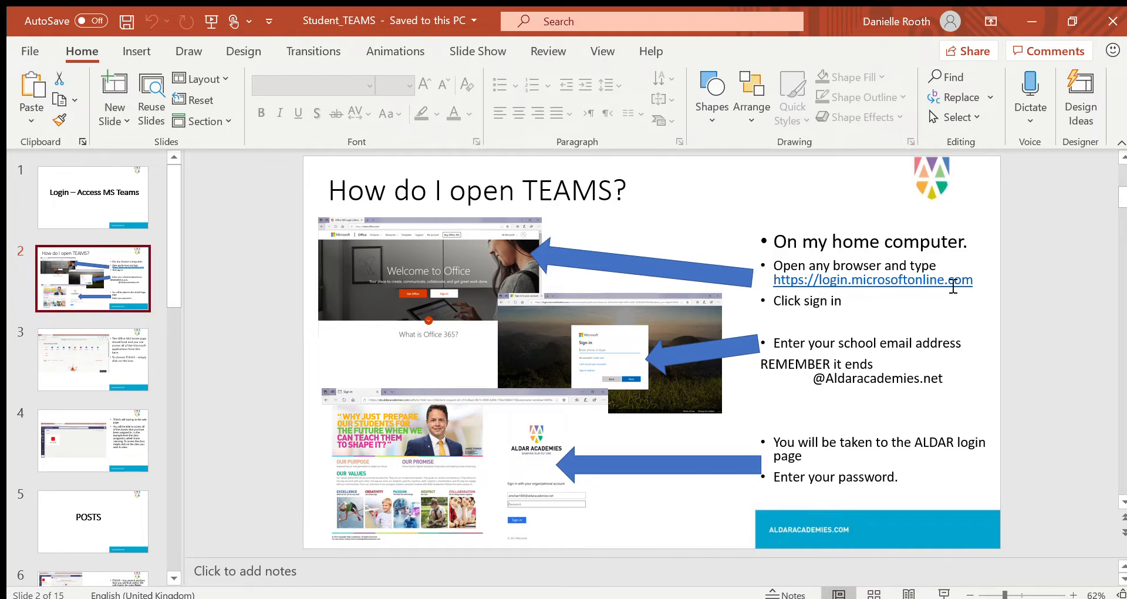
mouse_move(790, 407)
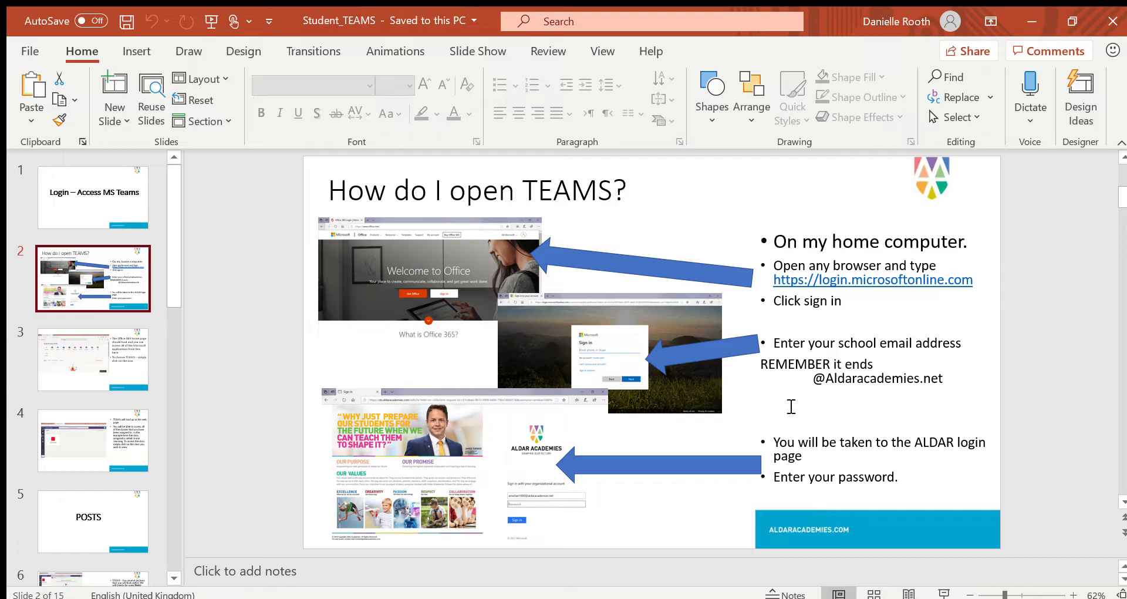
mouse_move(844, 392)
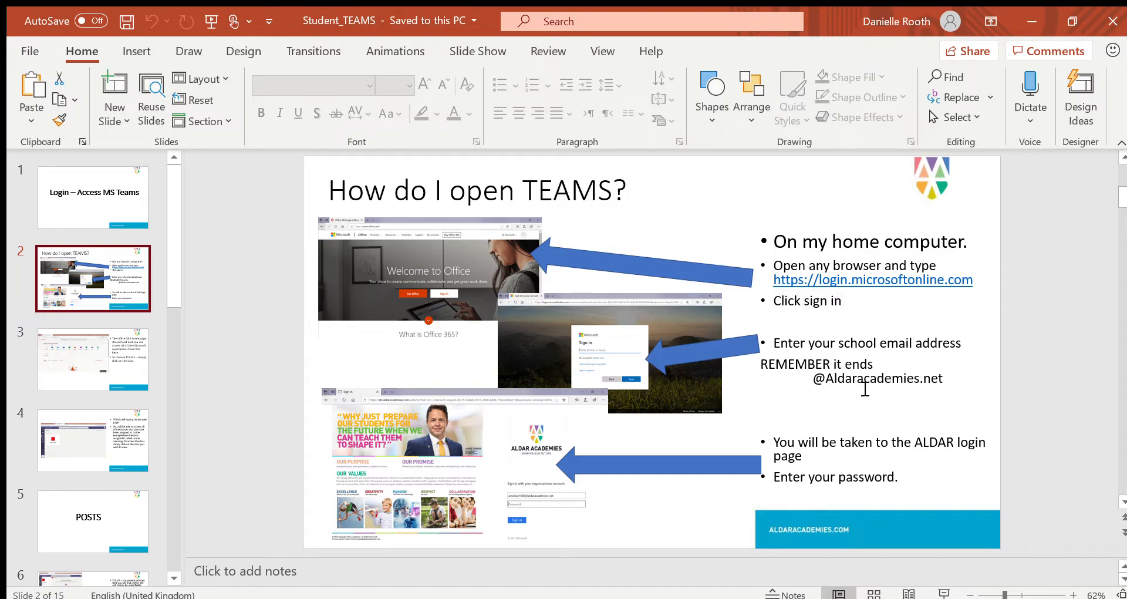
mouse_move(956, 389)
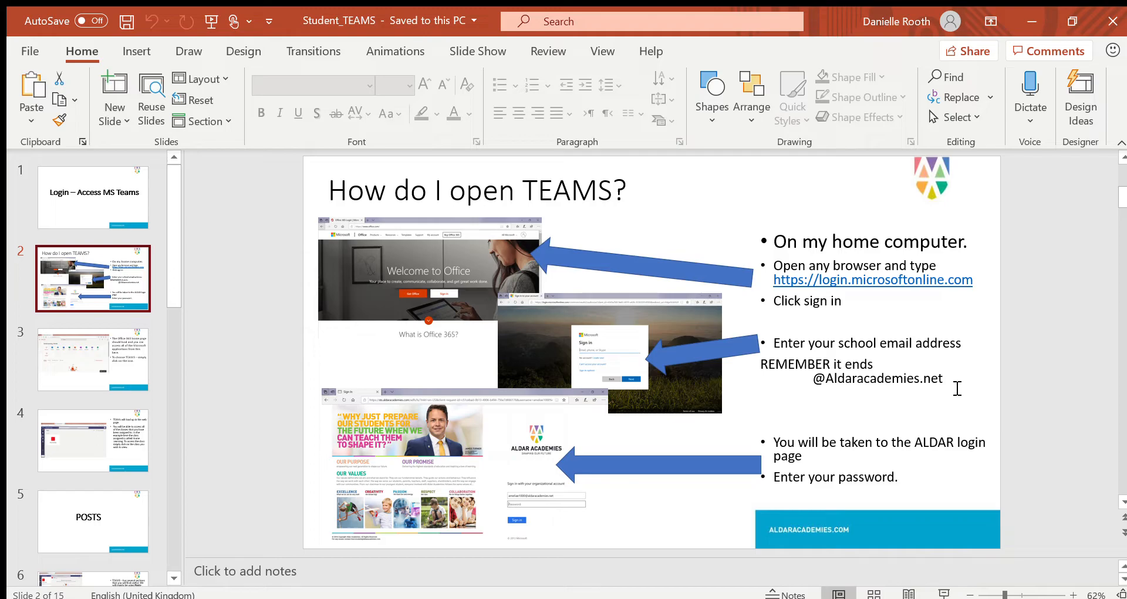
mouse_move(811, 467)
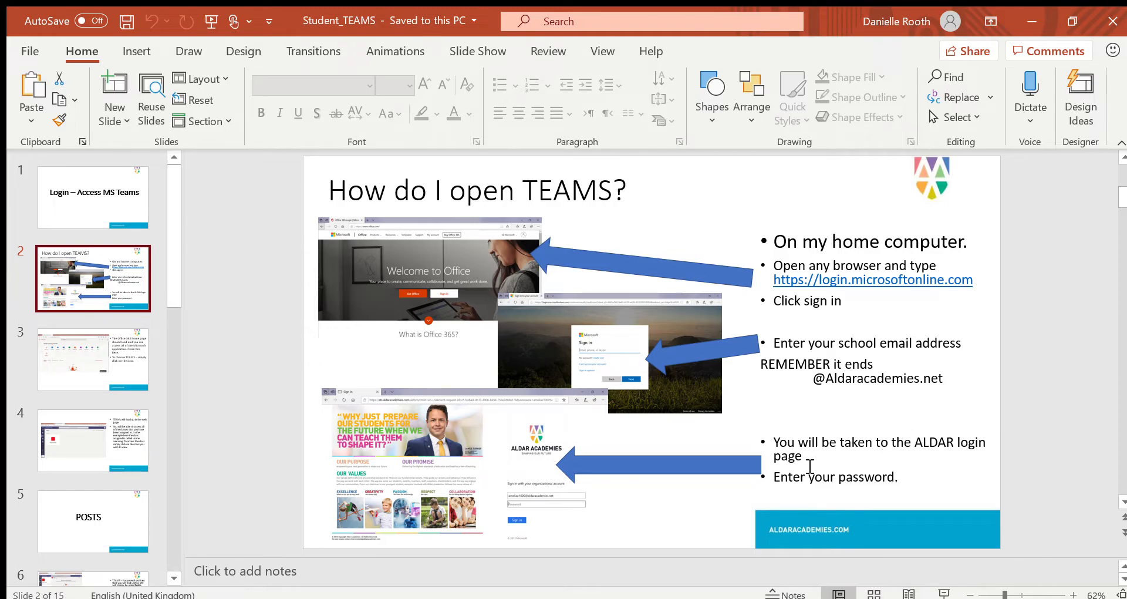
mouse_move(635, 480)
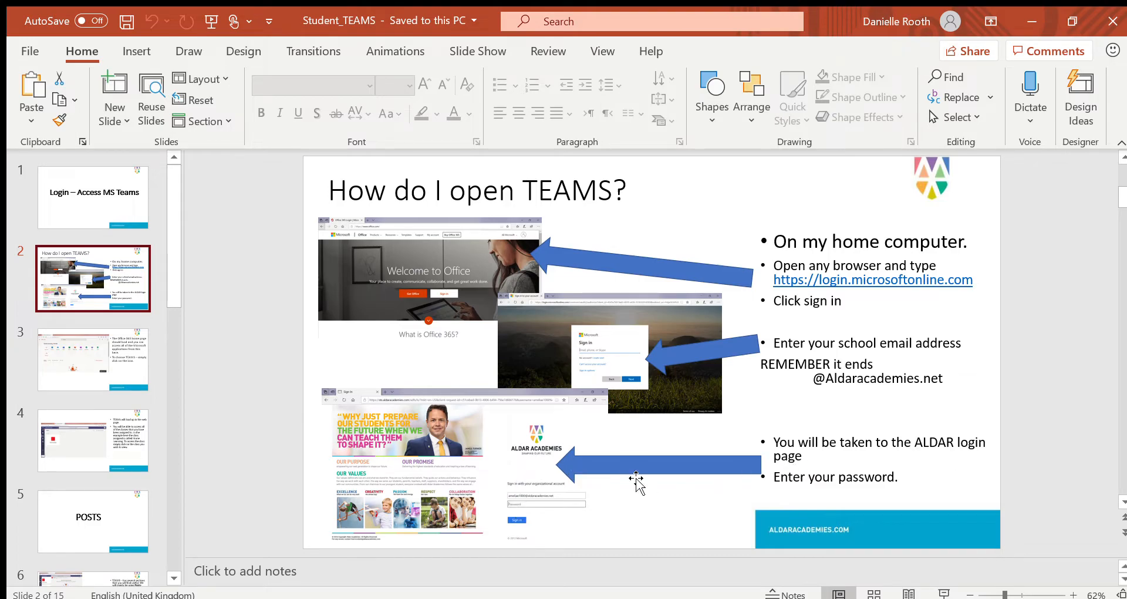
mouse_move(532, 495)
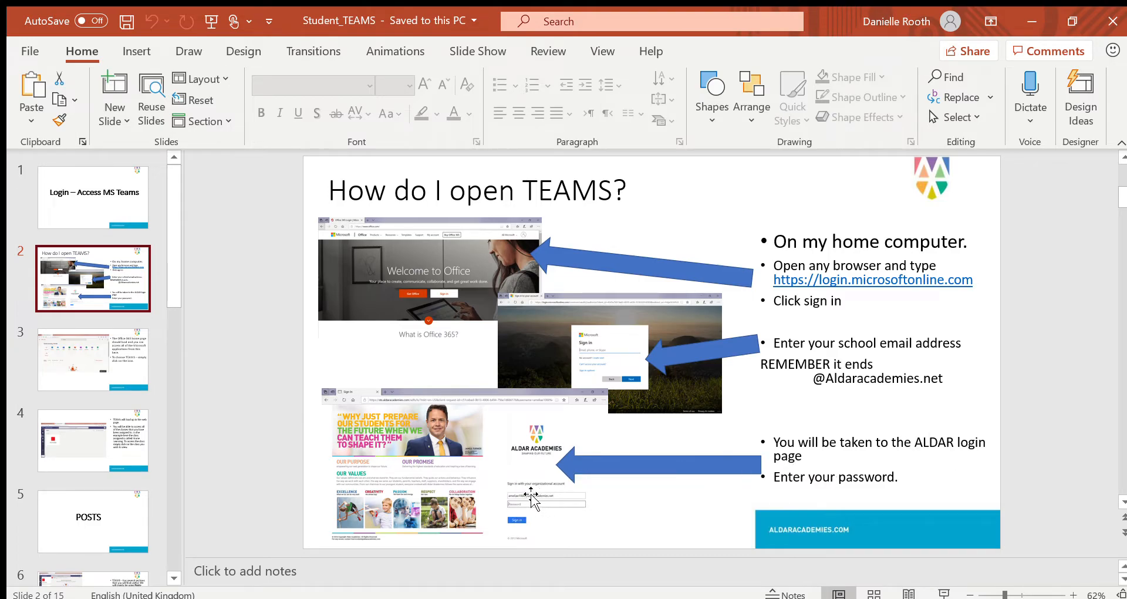
Show slide 3 on the Office 365 home page and choosing TEAMS
click(93, 359)
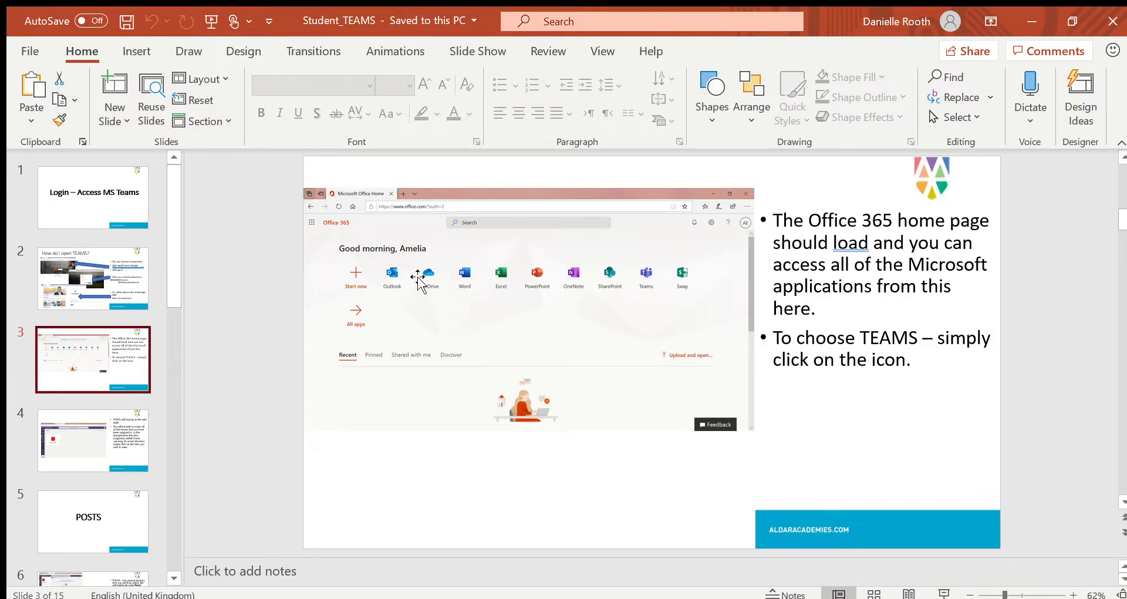
mouse_move(596, 271)
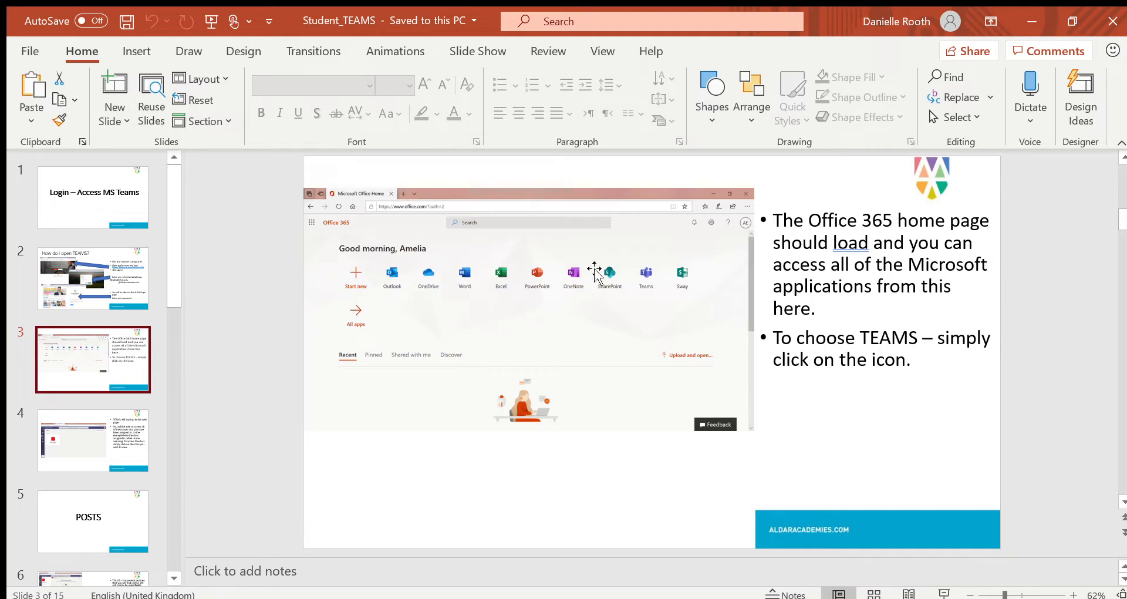
mouse_move(590, 339)
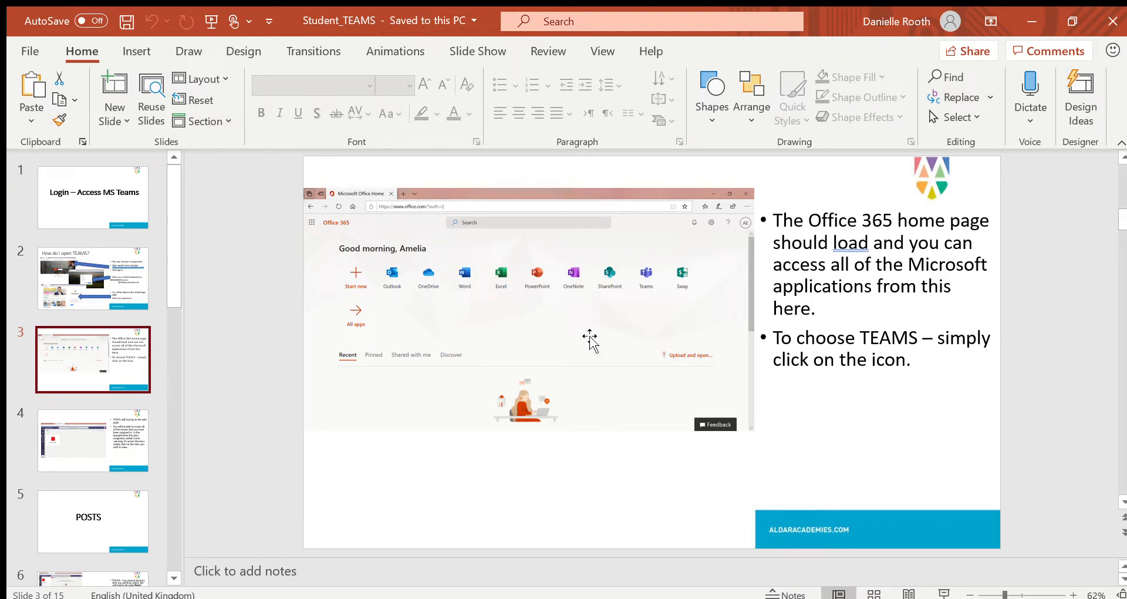
mouse_move(627, 274)
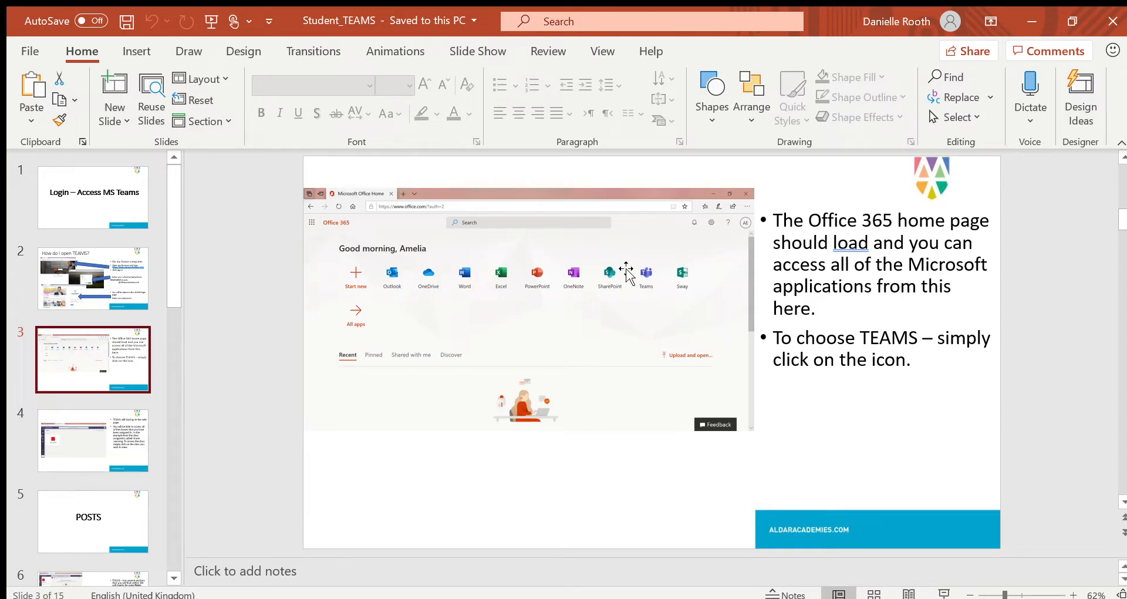
mouse_move(659, 280)
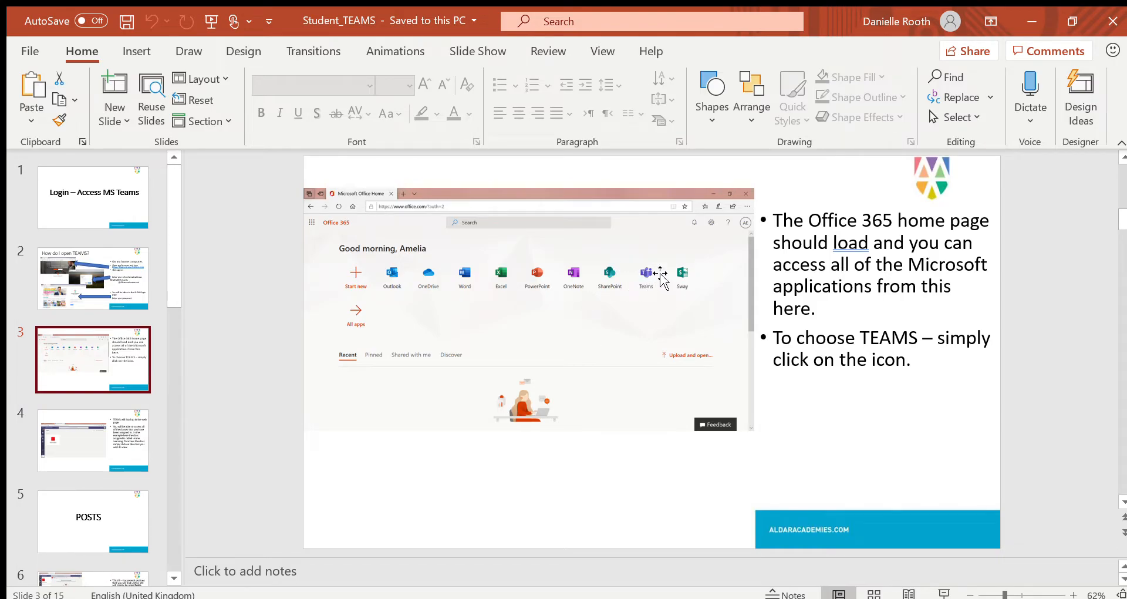
mouse_move(655, 278)
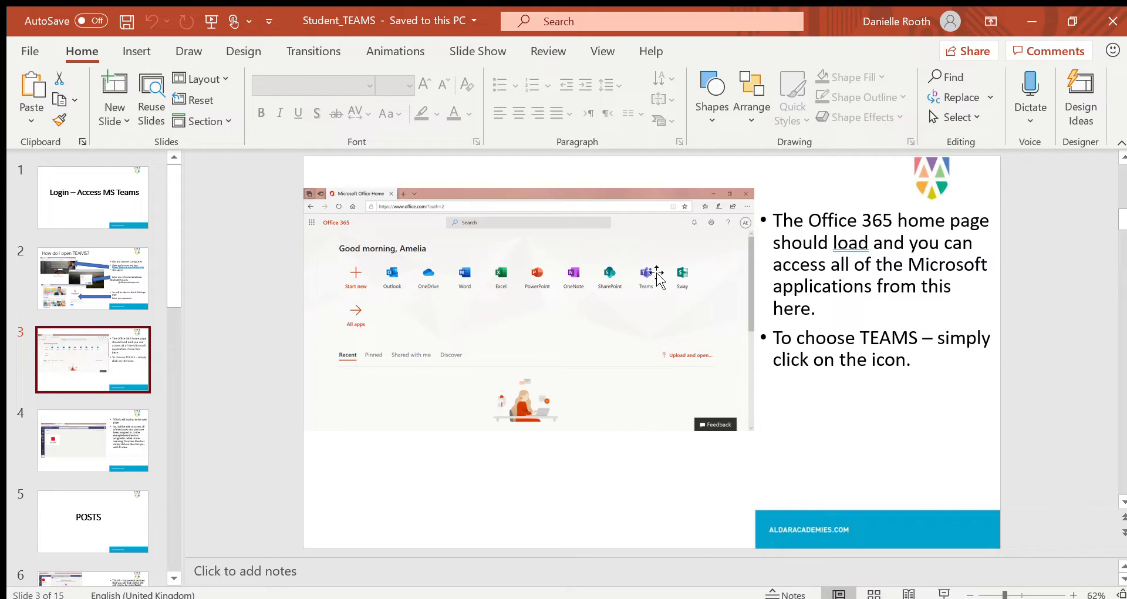
Show slide 4 on TEAMs loading in the web page with the Home Learning class
click(93, 441)
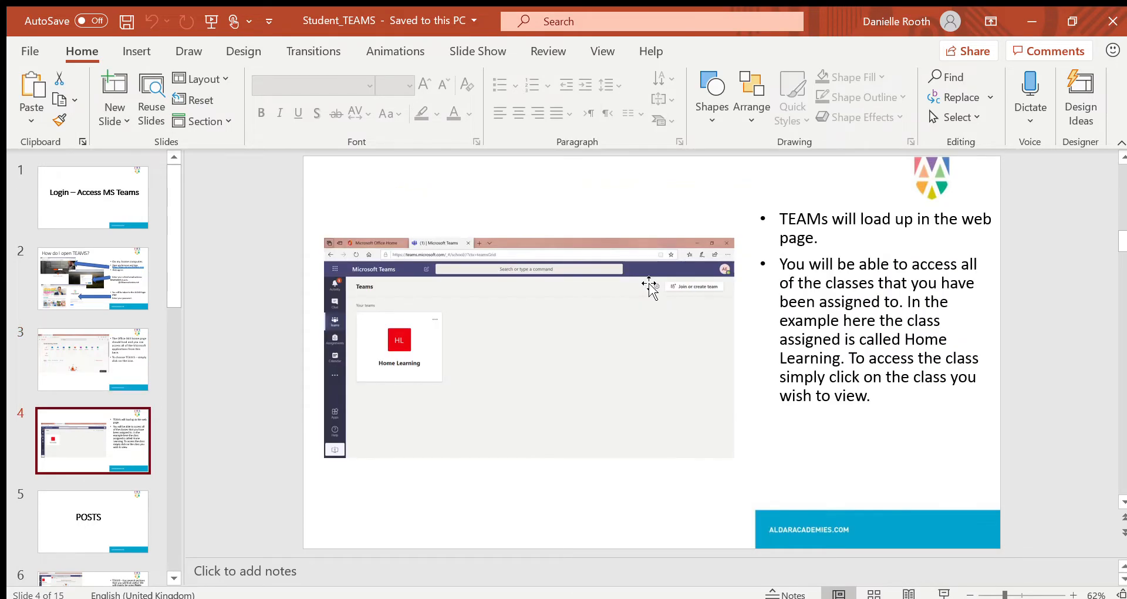
mouse_move(579, 468)
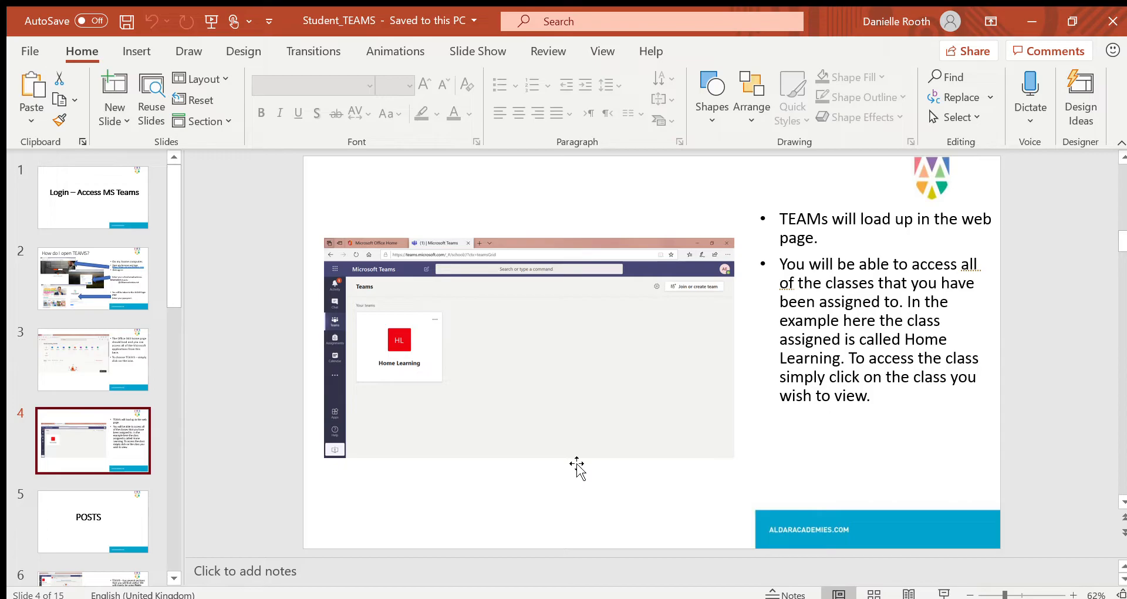
mouse_move(477, 340)
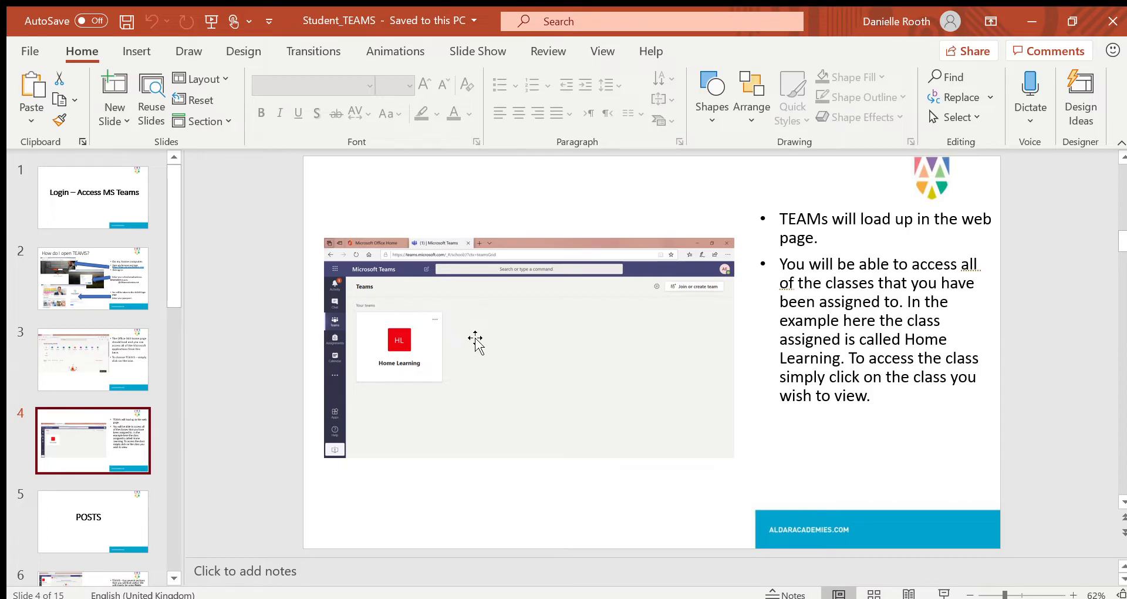
mouse_move(448, 433)
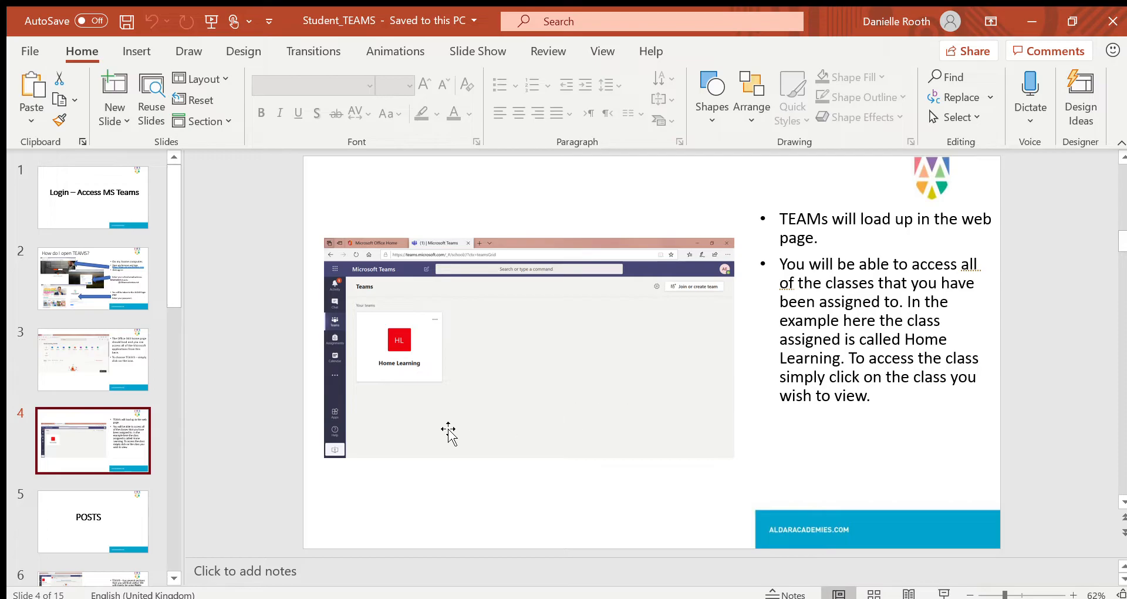
mouse_move(427, 437)
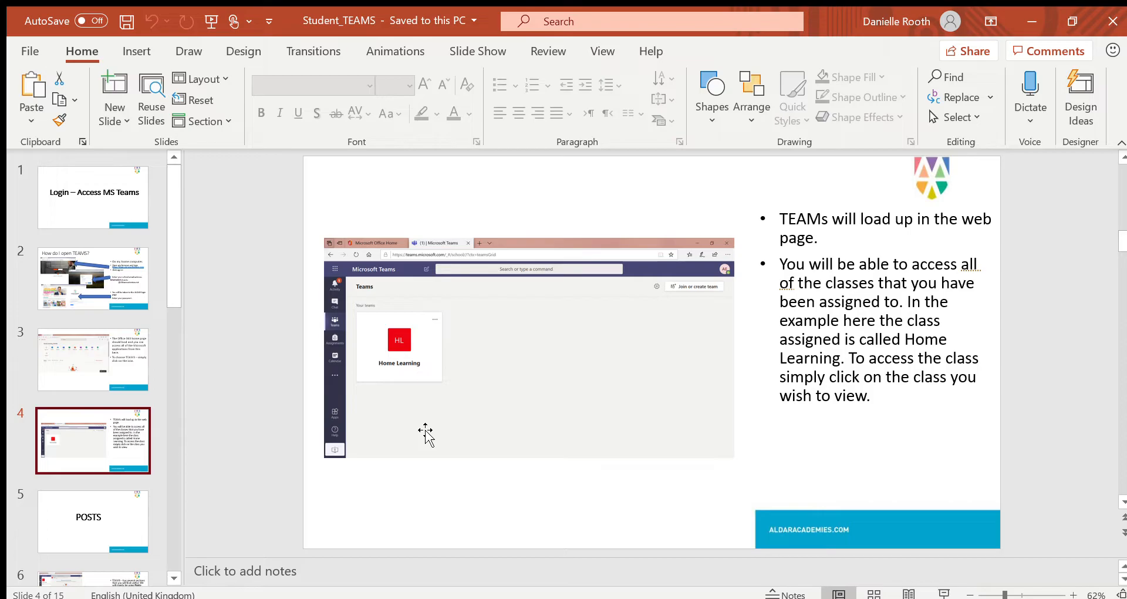
mouse_move(521, 334)
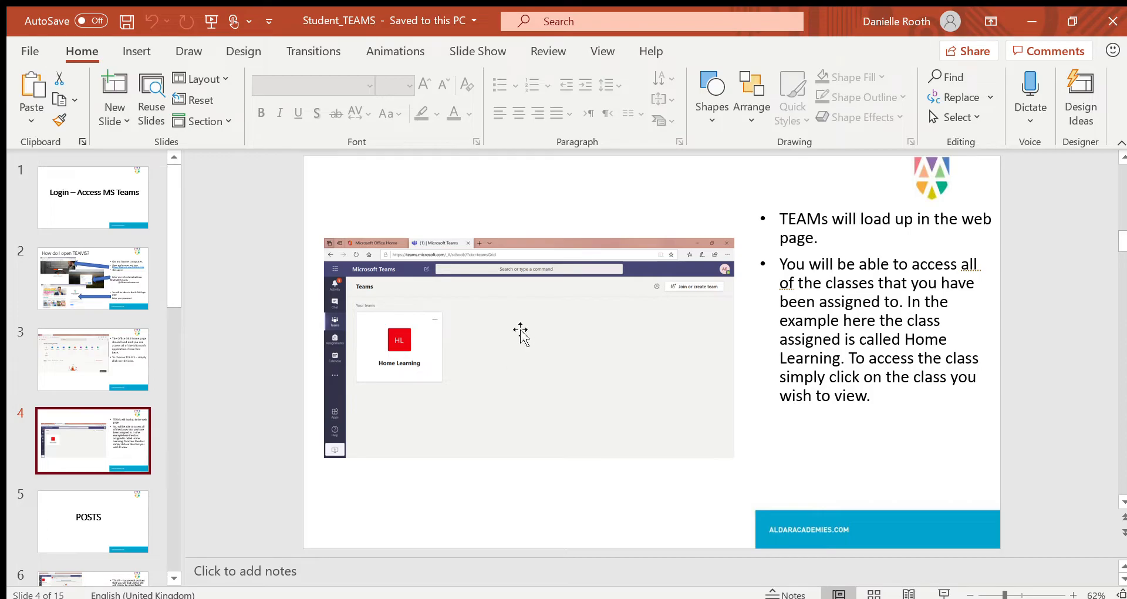
mouse_move(680, 363)
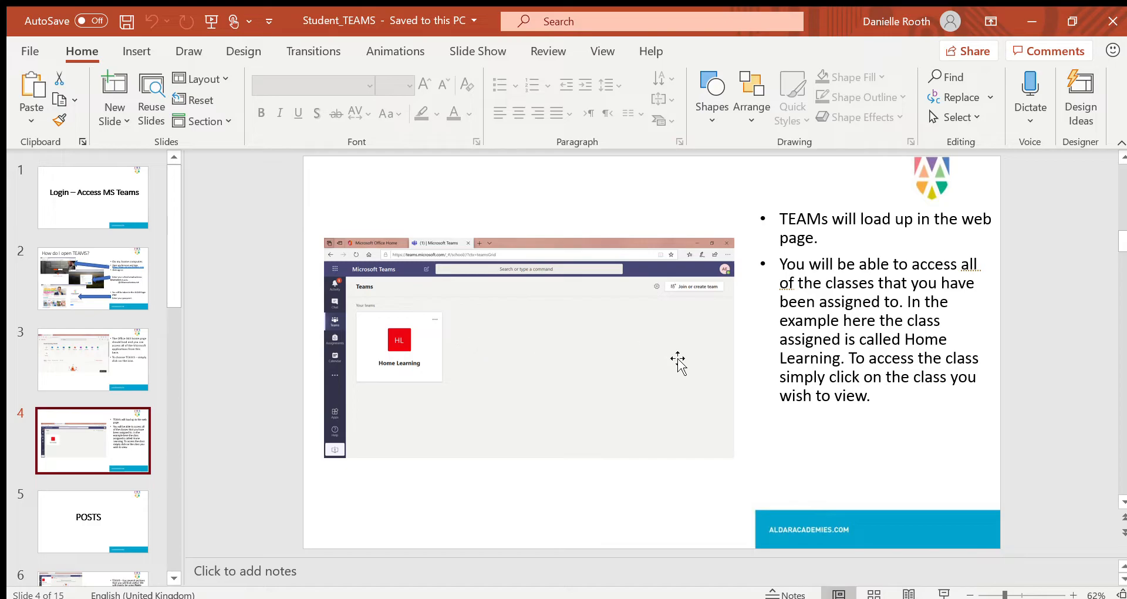
mouse_move(568, 381)
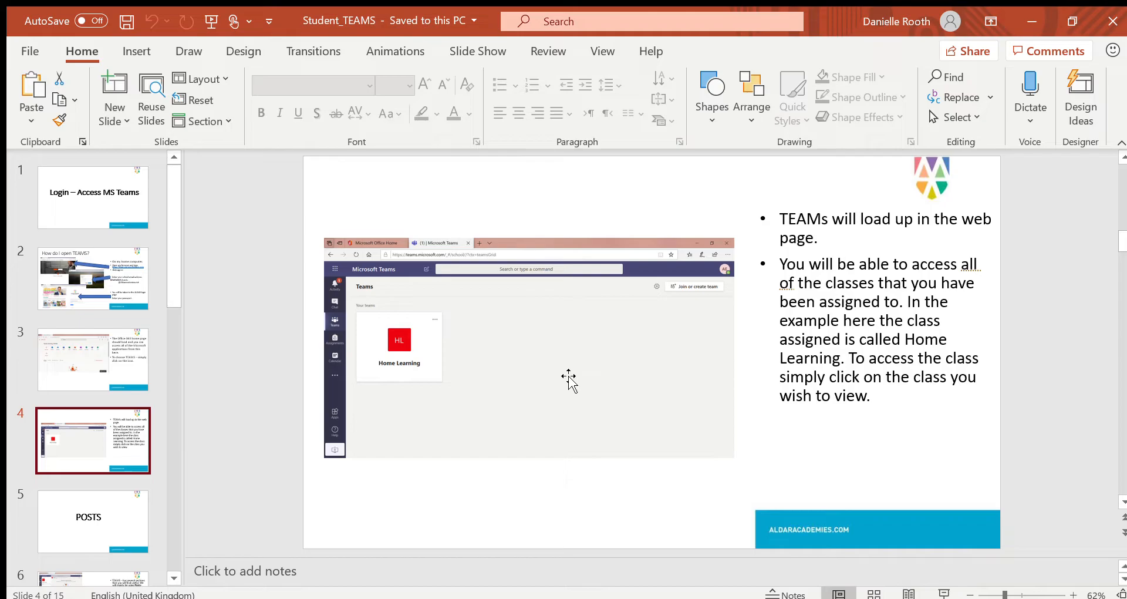
mouse_move(159, 522)
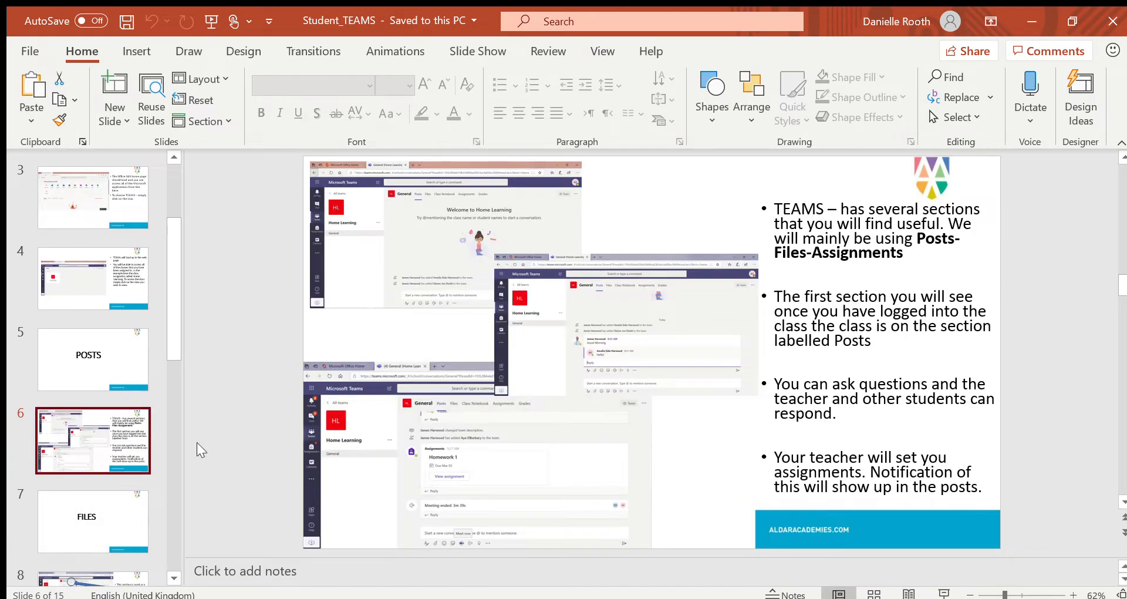
mouse_move(575, 301)
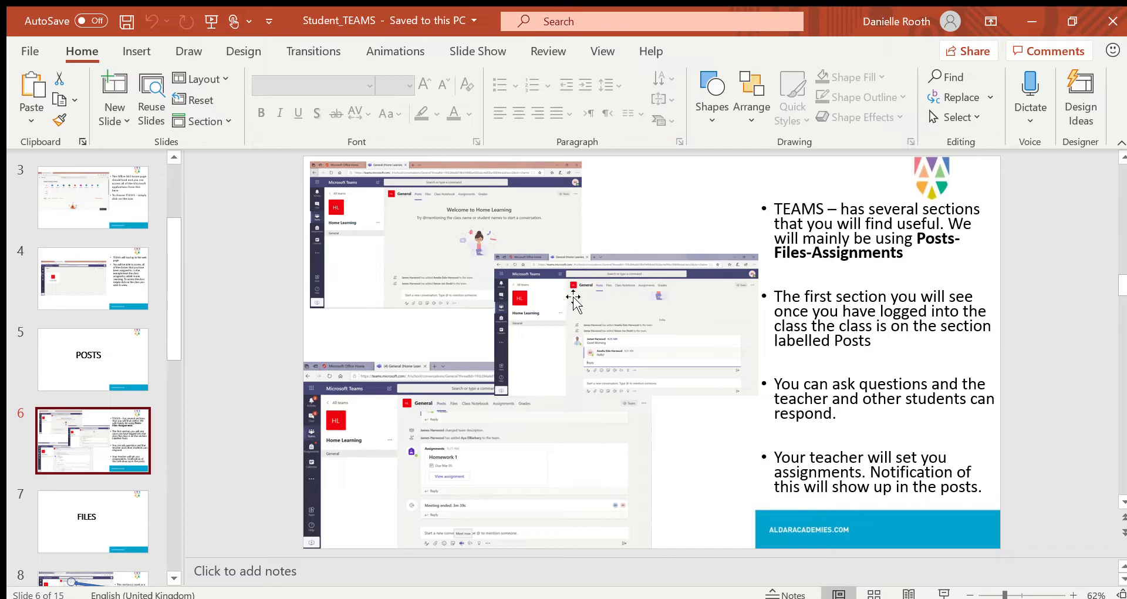
mouse_move(540, 347)
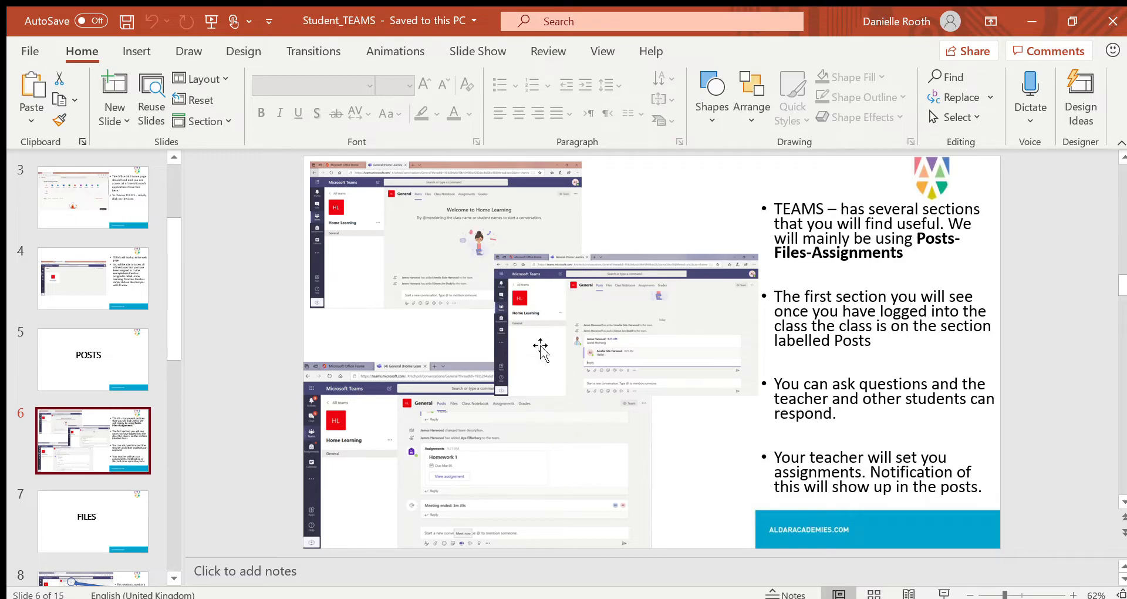
mouse_move(382, 295)
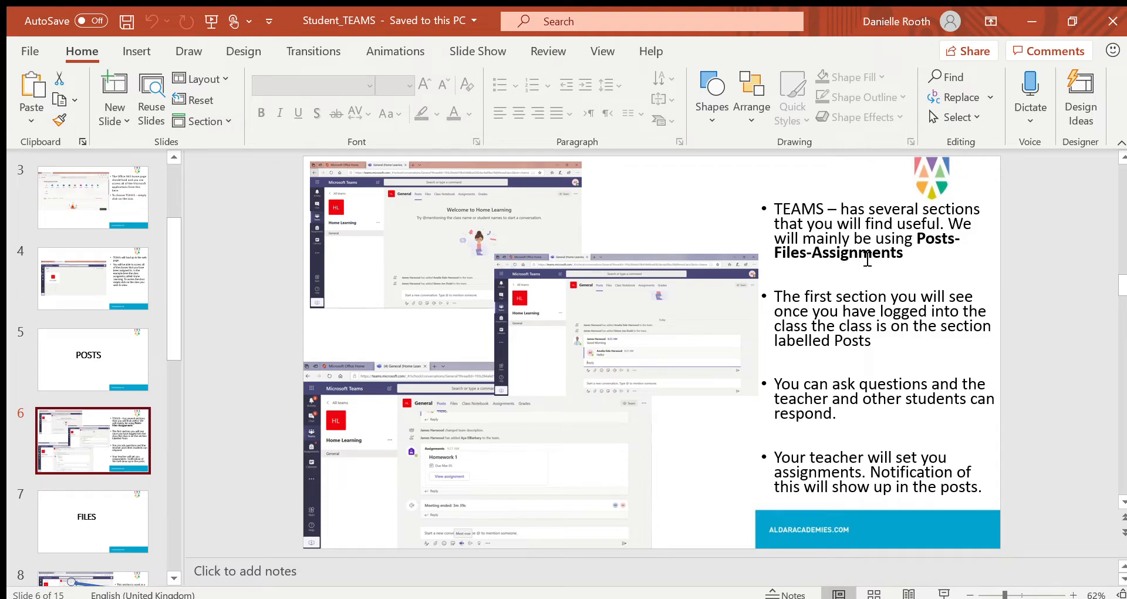
mouse_move(413, 201)
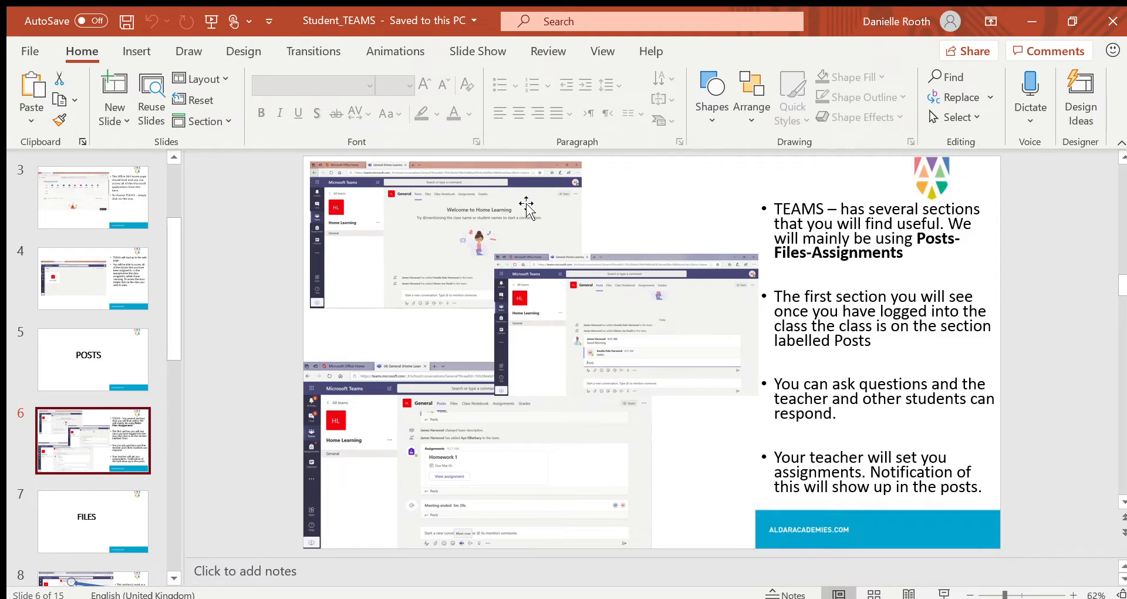
mouse_move(504, 248)
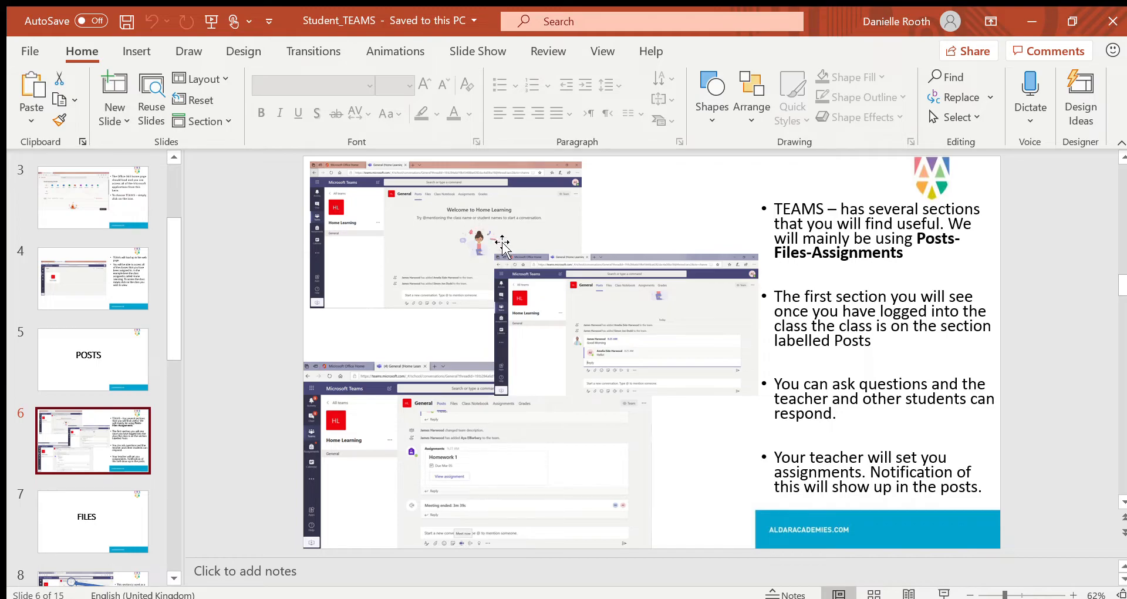
mouse_move(761, 414)
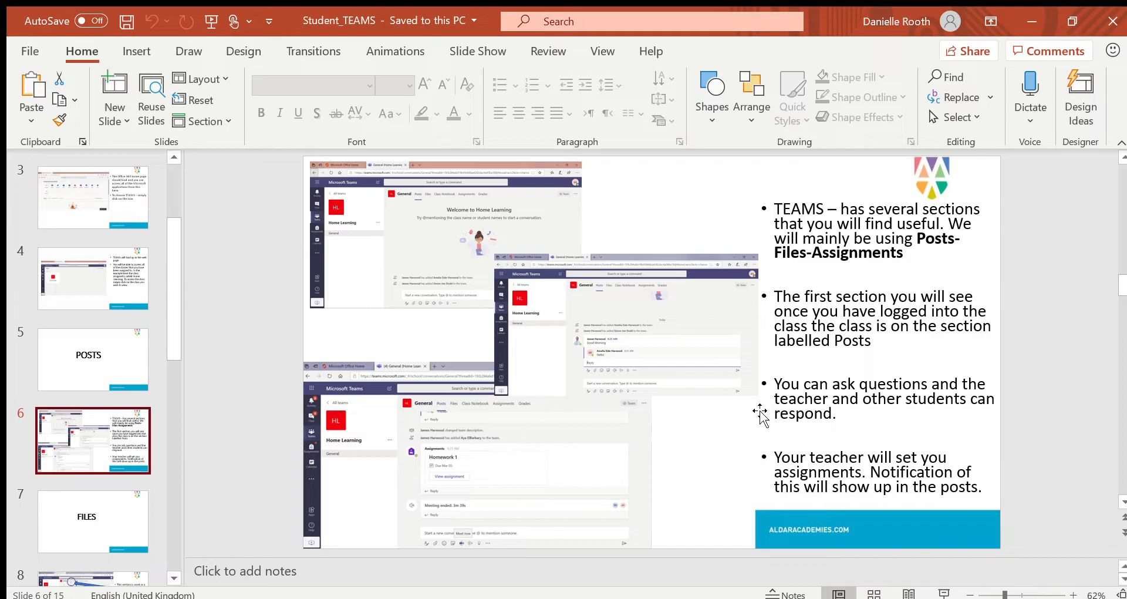
mouse_move(678, 421)
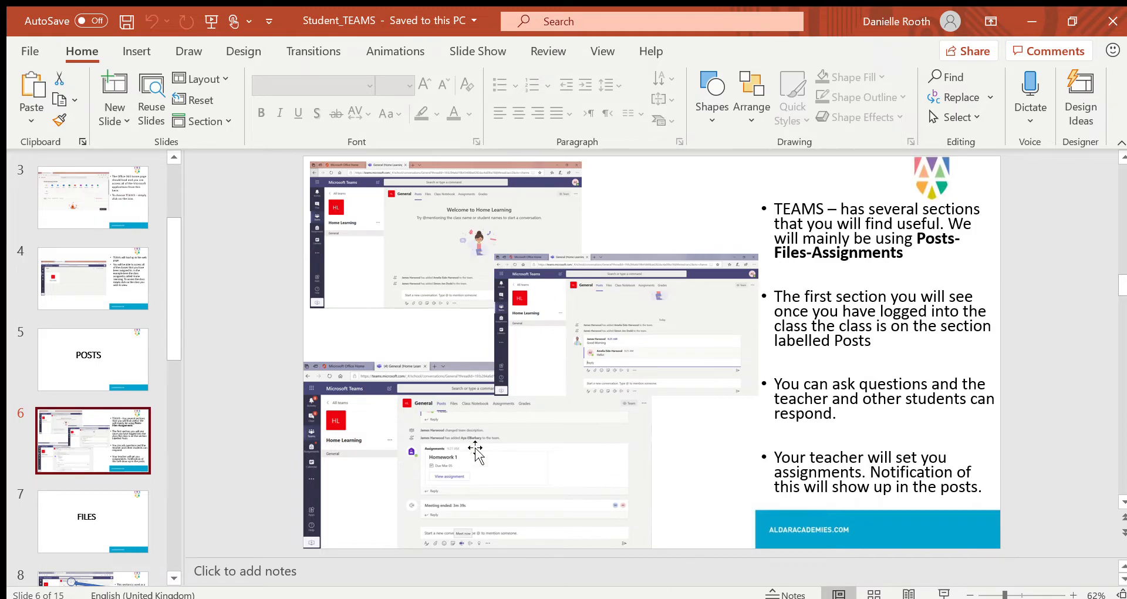
mouse_move(622, 451)
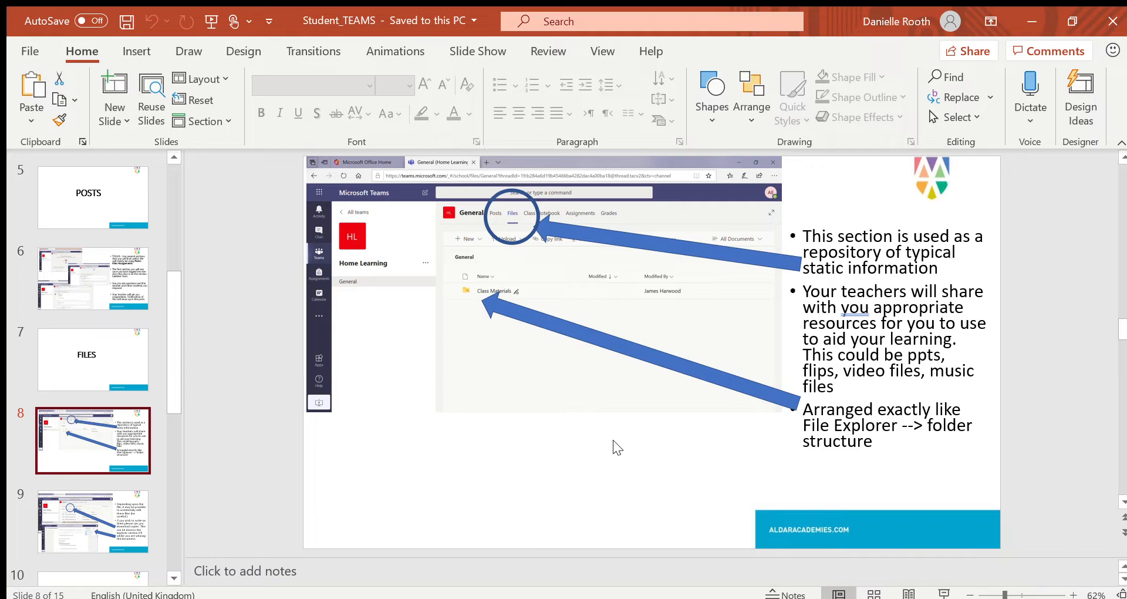
mouse_move(194, 536)
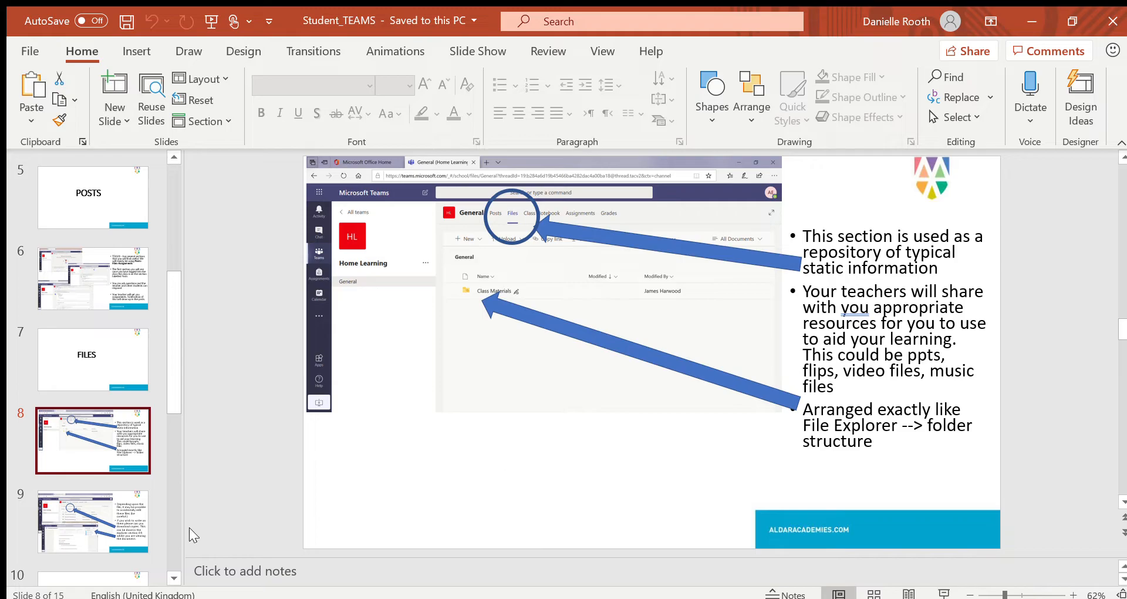
Show slide 9 on accidentally edited Teams files and downloading copies
click(93, 520)
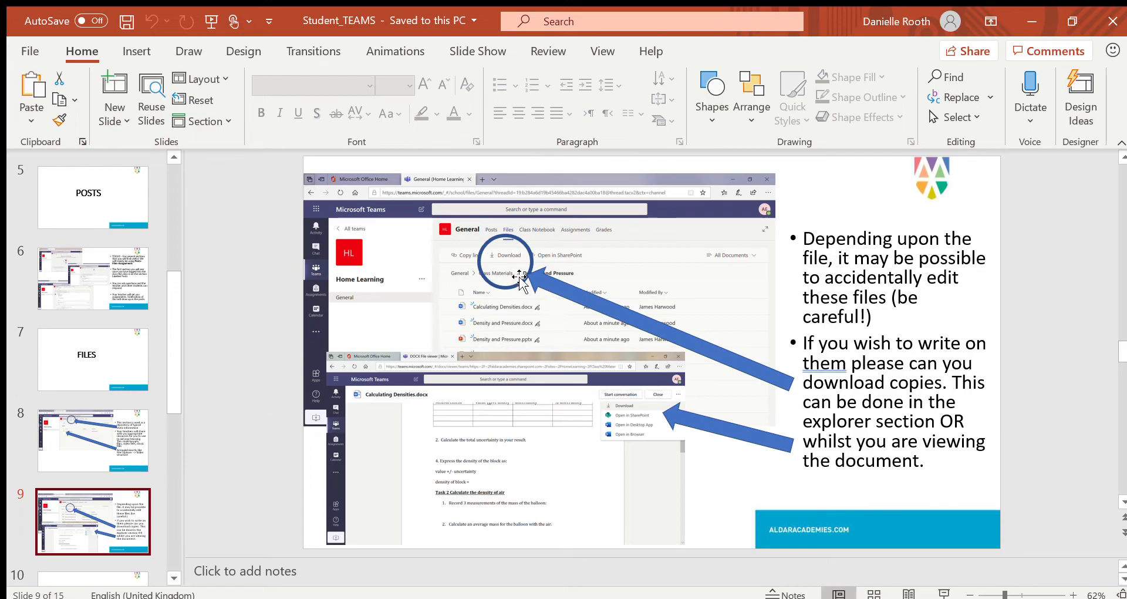
mouse_move(595, 278)
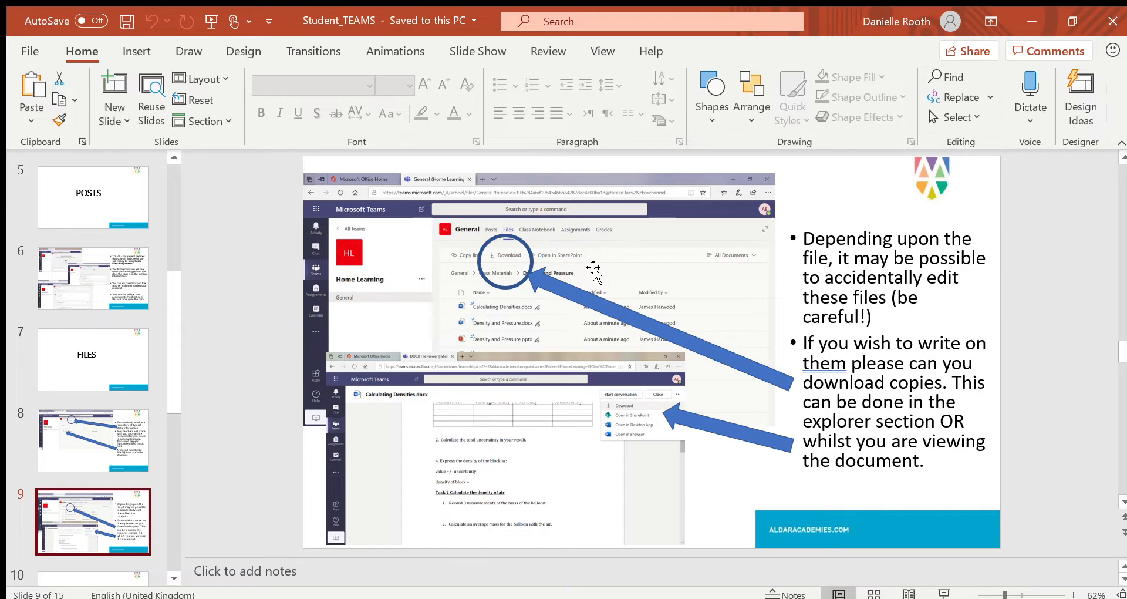
Move past the ASSIGNMENTS title slide to slide 11 on assignment posts
click(92, 435)
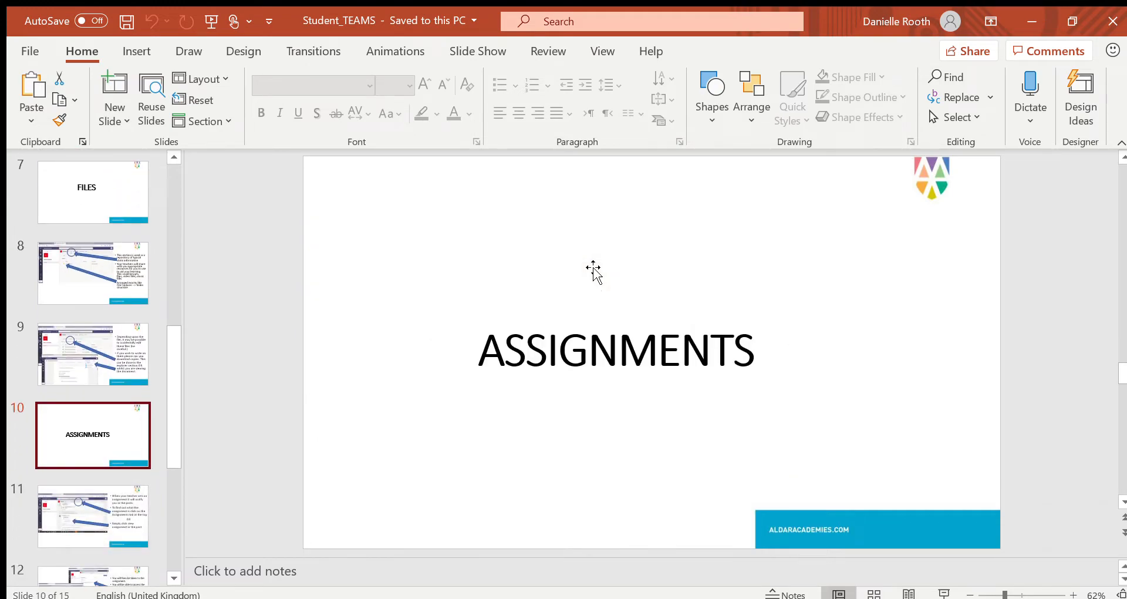
click(93, 516)
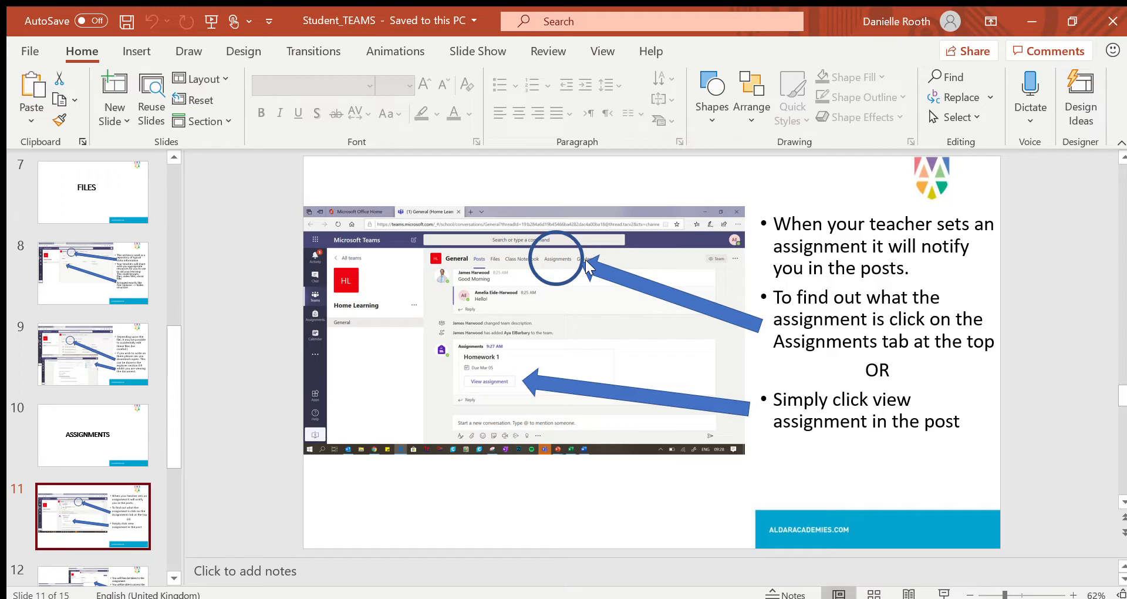
mouse_move(440, 369)
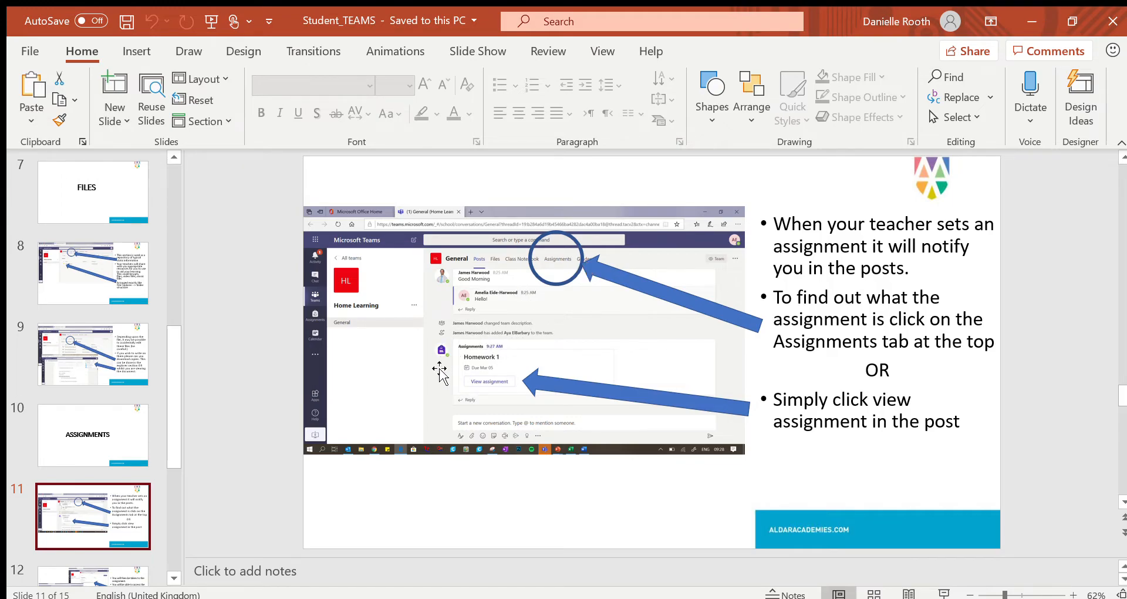
mouse_move(540, 419)
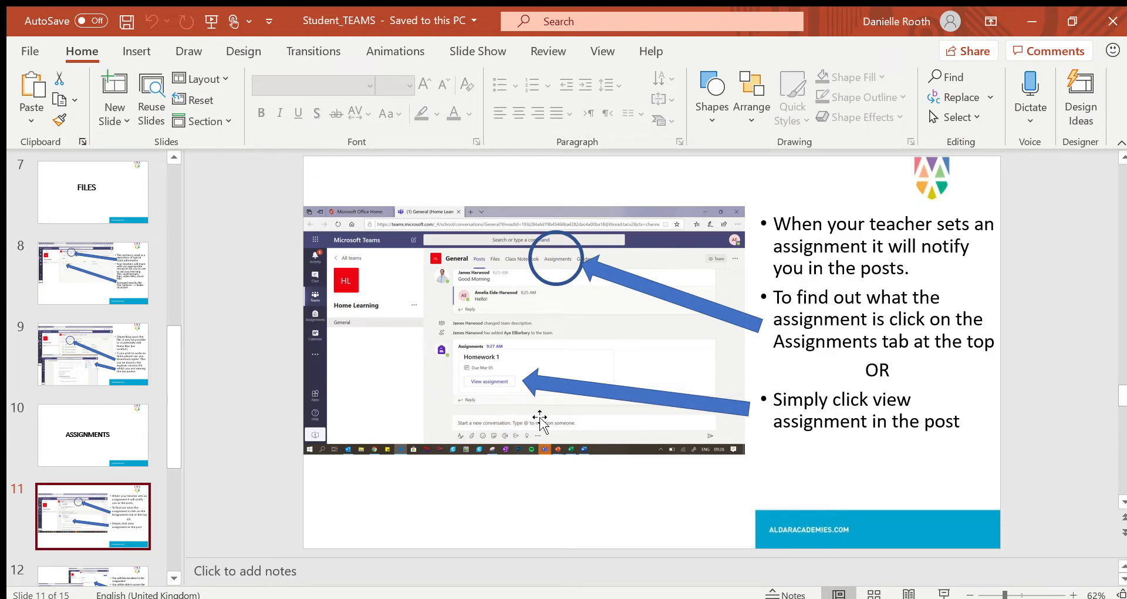
Show slide 12 on opening, editing and turning in an assignment
click(91, 434)
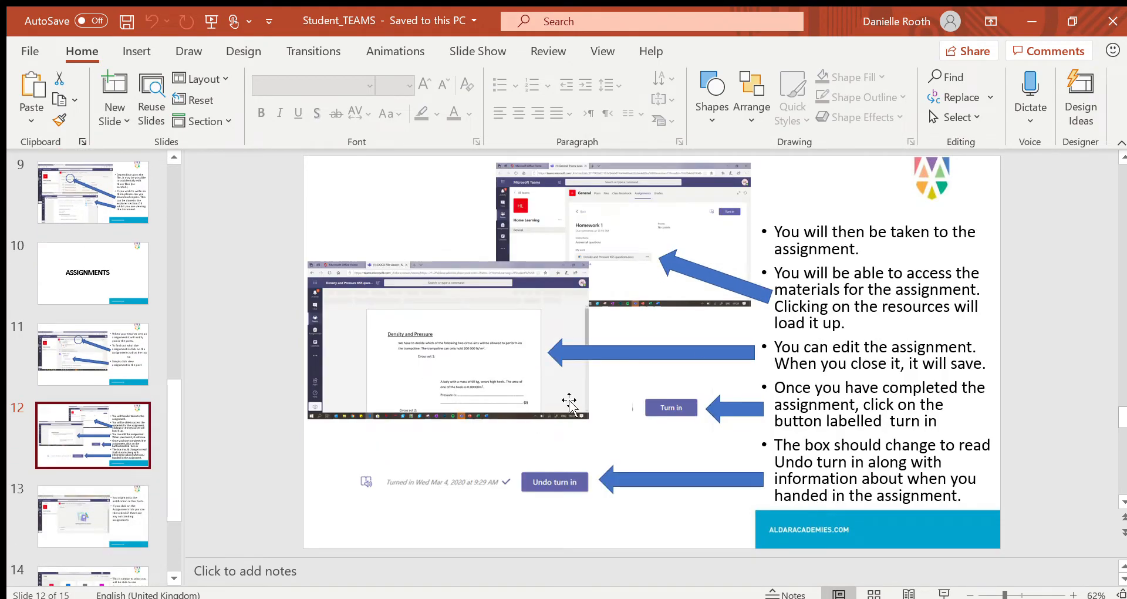
mouse_move(911, 279)
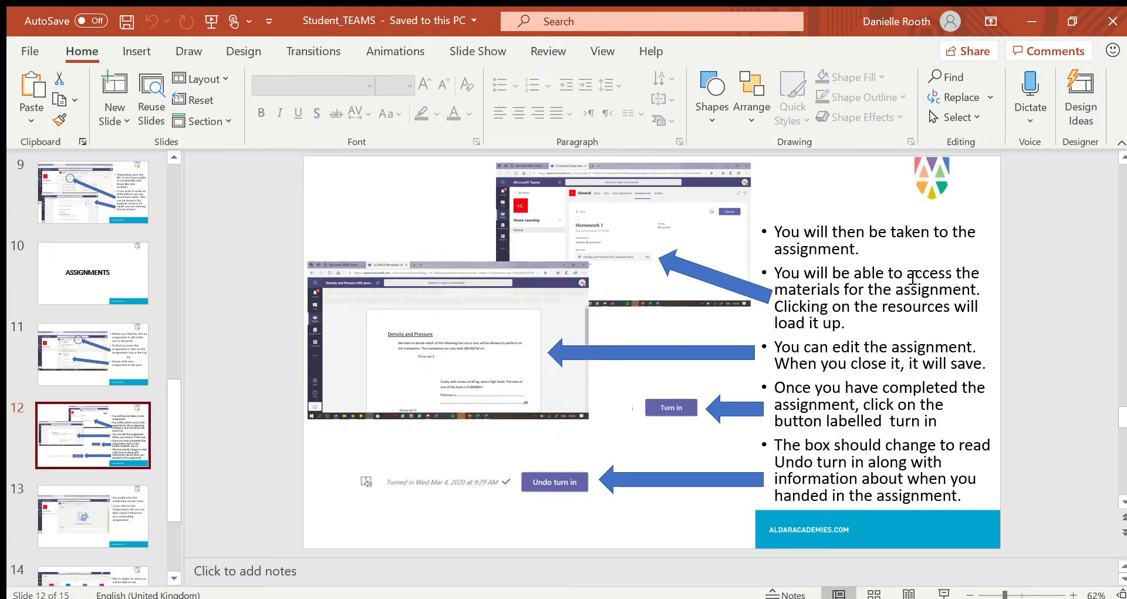
mouse_move(553, 262)
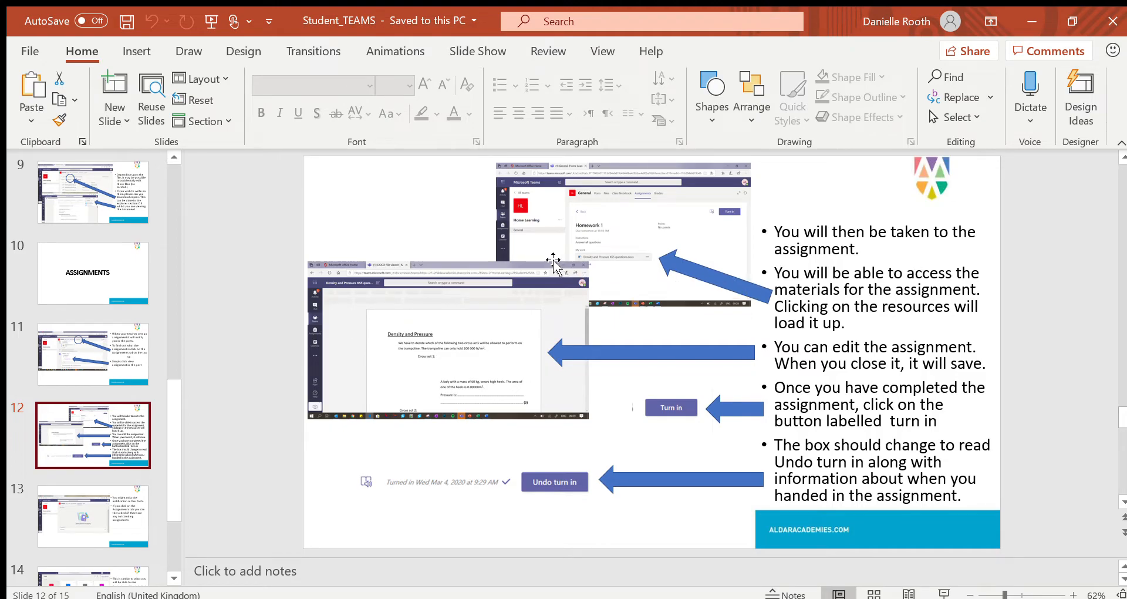
mouse_move(600, 284)
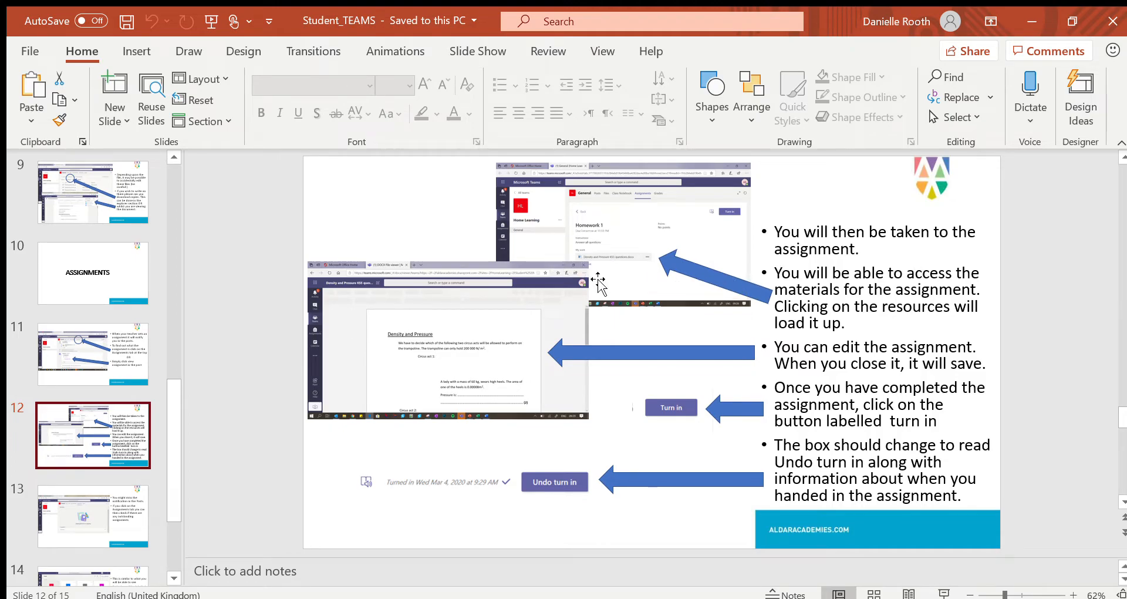
mouse_move(661, 255)
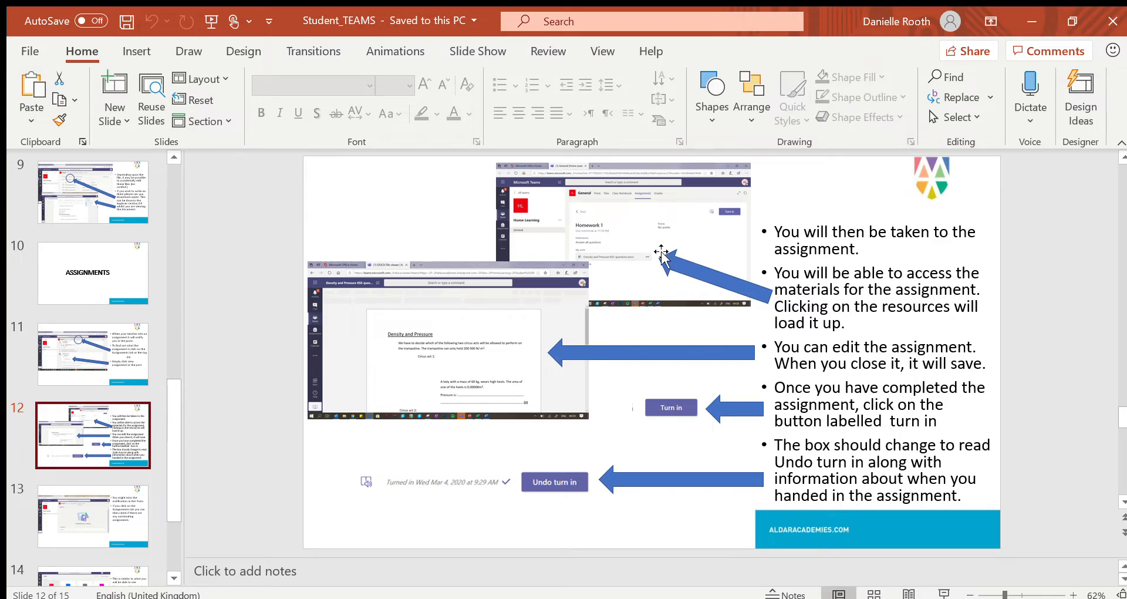
mouse_move(694, 310)
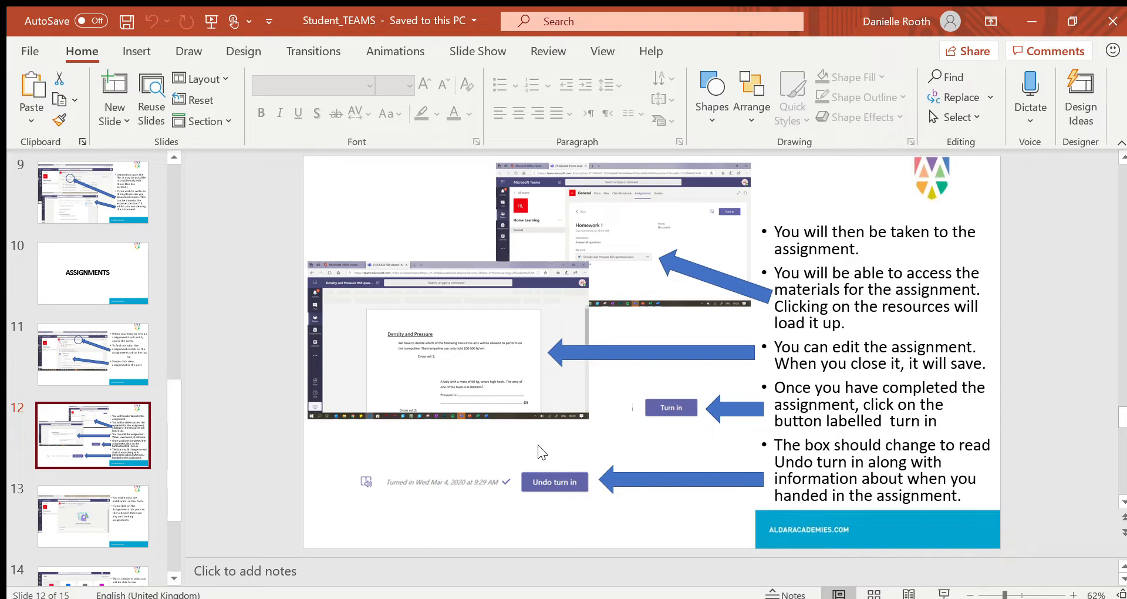
Show slide 13 on checking the Assignments tab for outstanding work
click(93, 516)
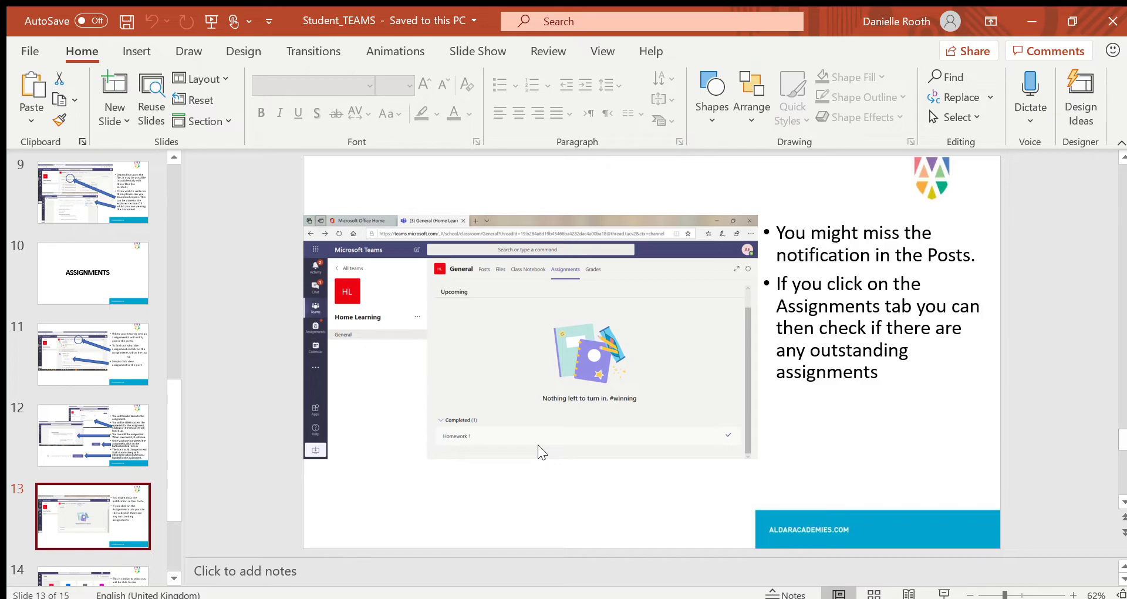
mouse_move(591, 388)
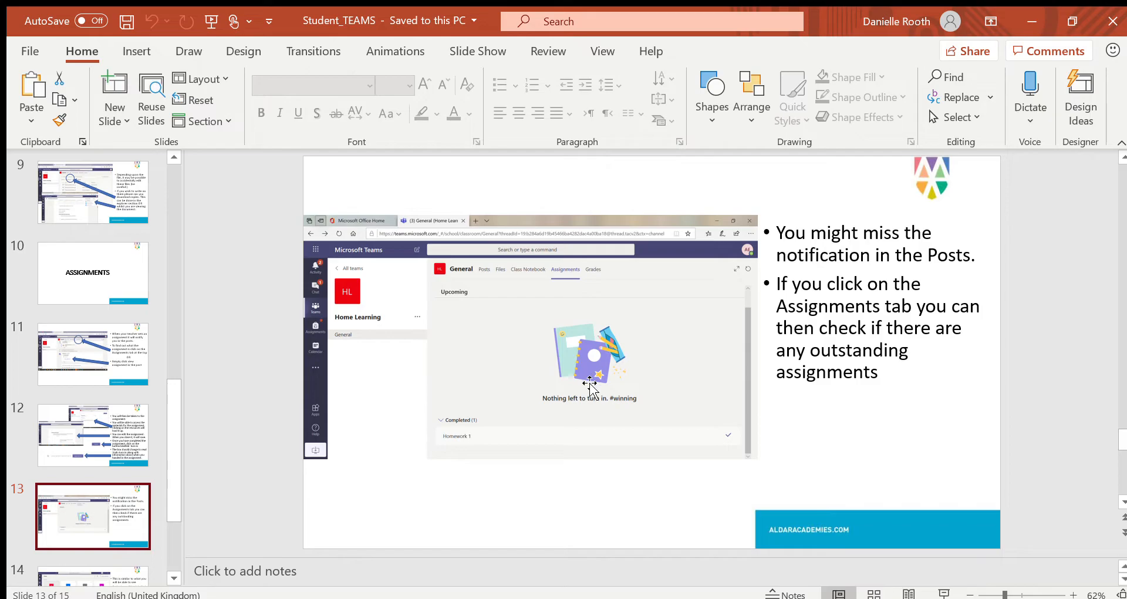
mouse_move(517, 368)
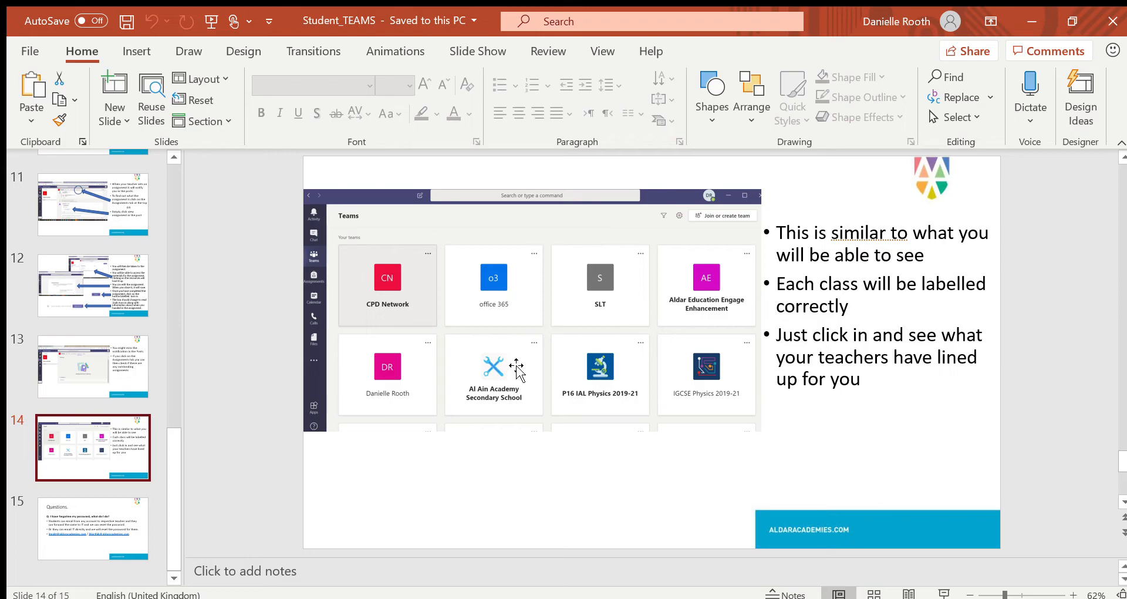
mouse_move(524, 370)
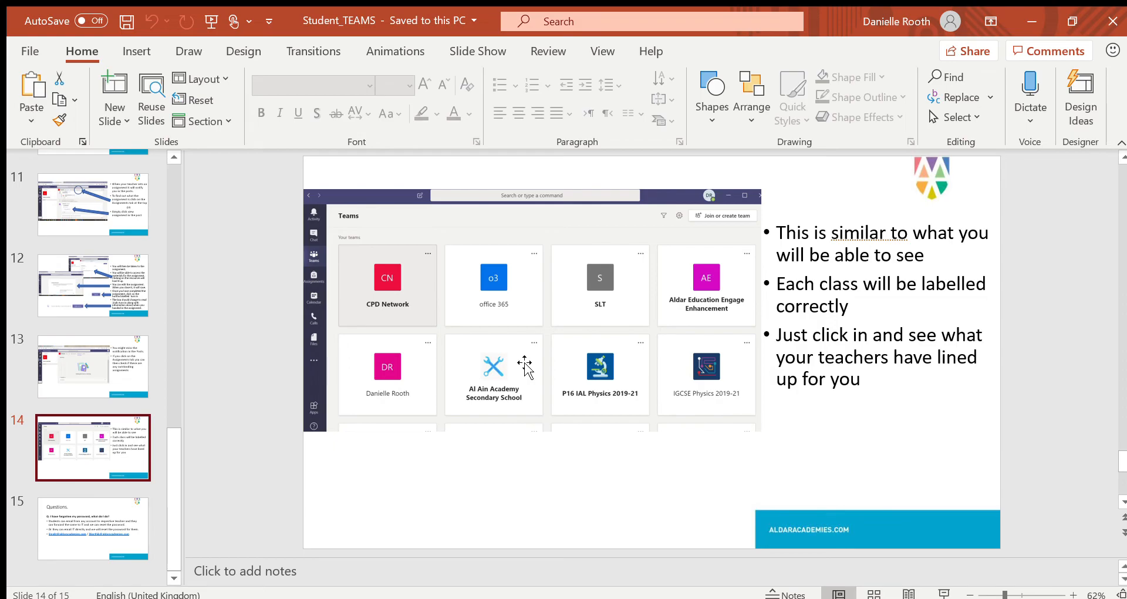
Show slide 15, the final Questions slide on resetting a forgotten password
click(91, 529)
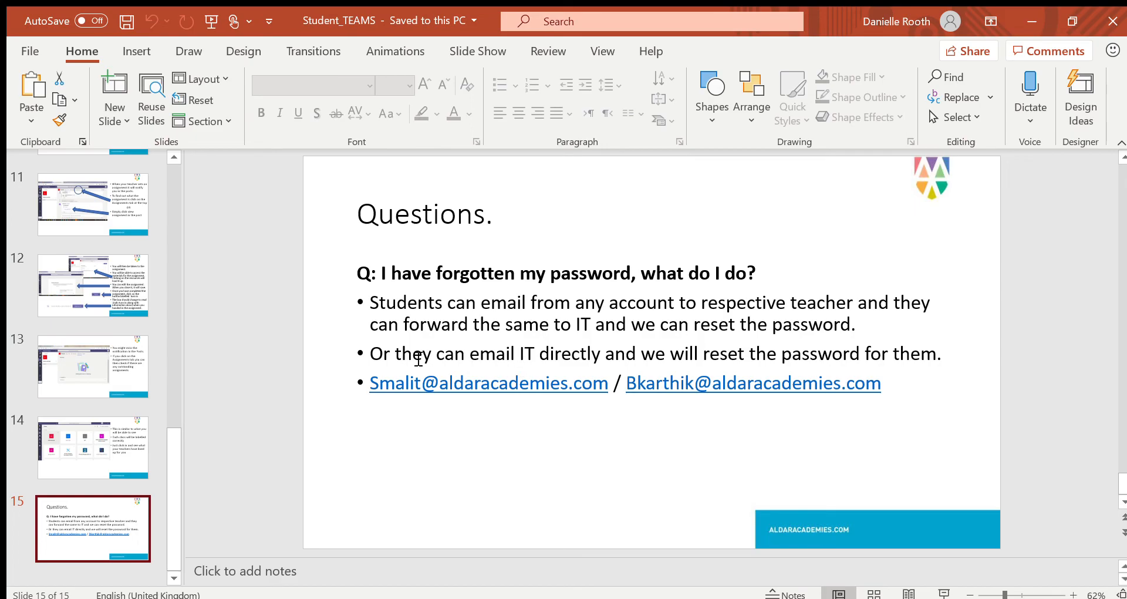
mouse_move(439, 437)
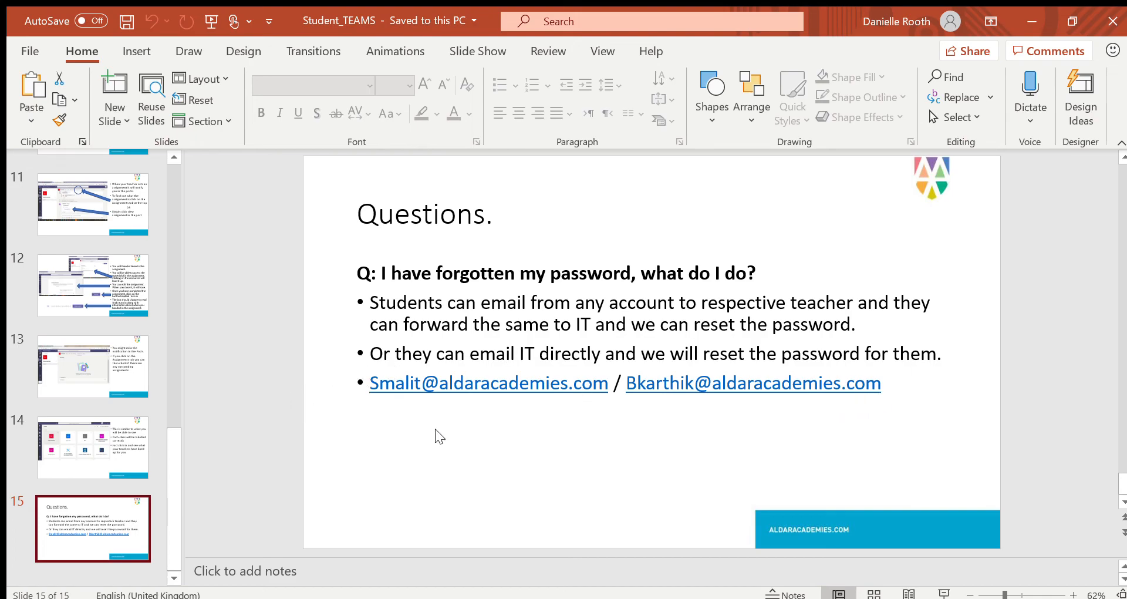
mouse_move(700, 449)
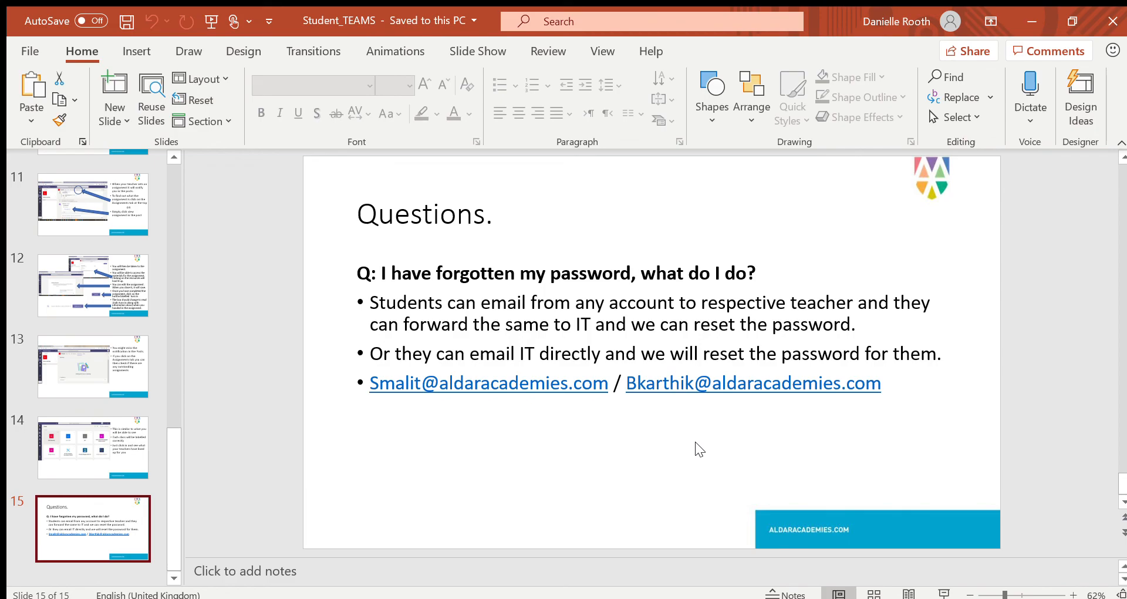
mouse_move(998, 197)
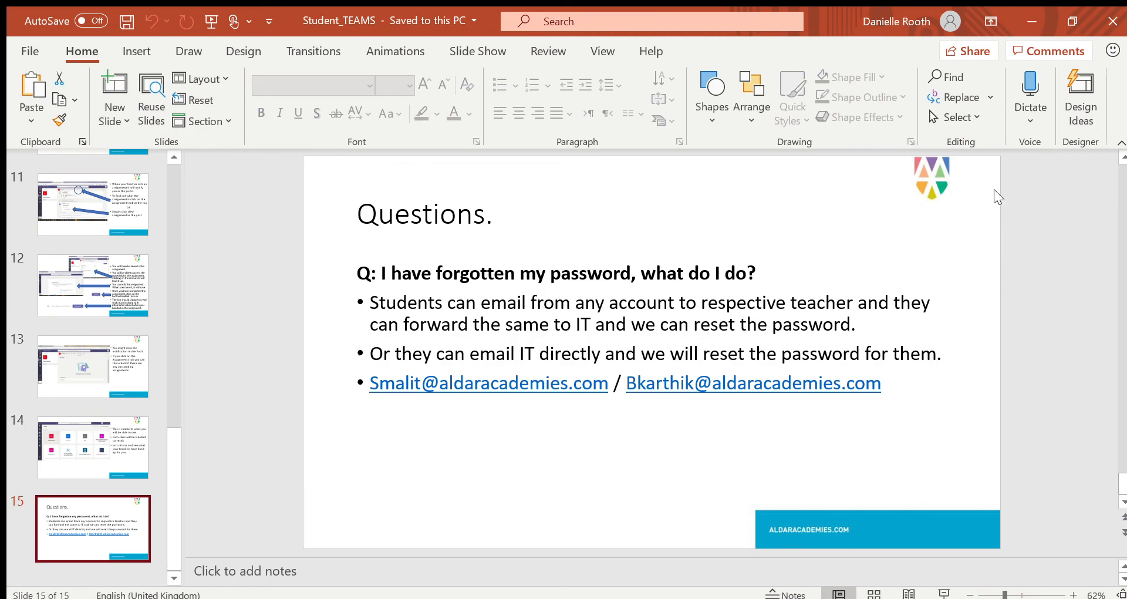